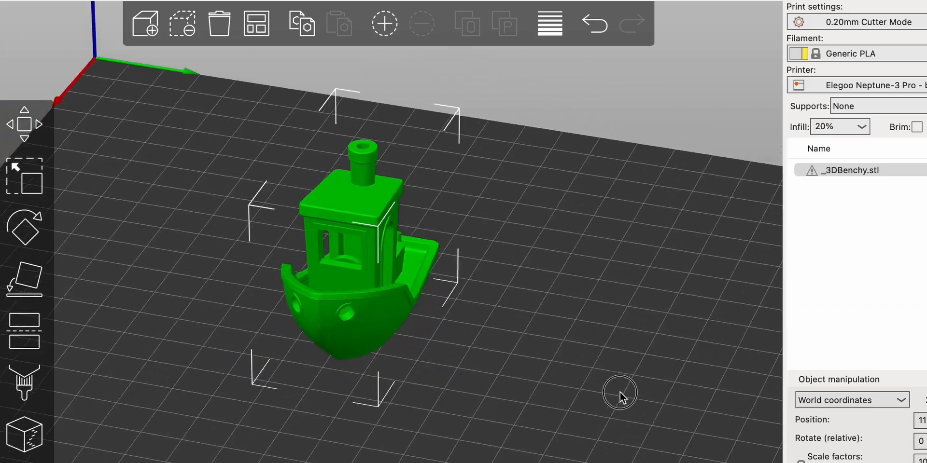
# Import the Kashtan, GORLICA and Bird cutter STLs onto the plate beside the bird.
pyautogui.moveTo(620, 393); pyautogui.dragTo(747, 39)
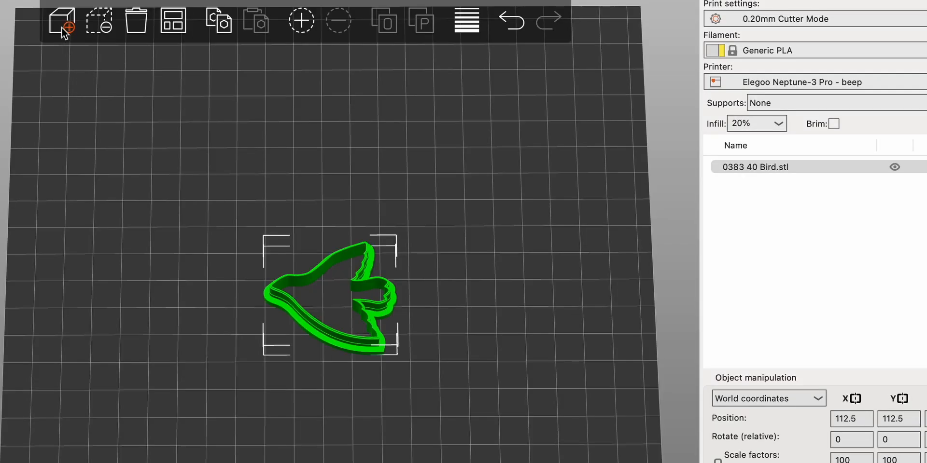
pyautogui.moveTo(61, 20)
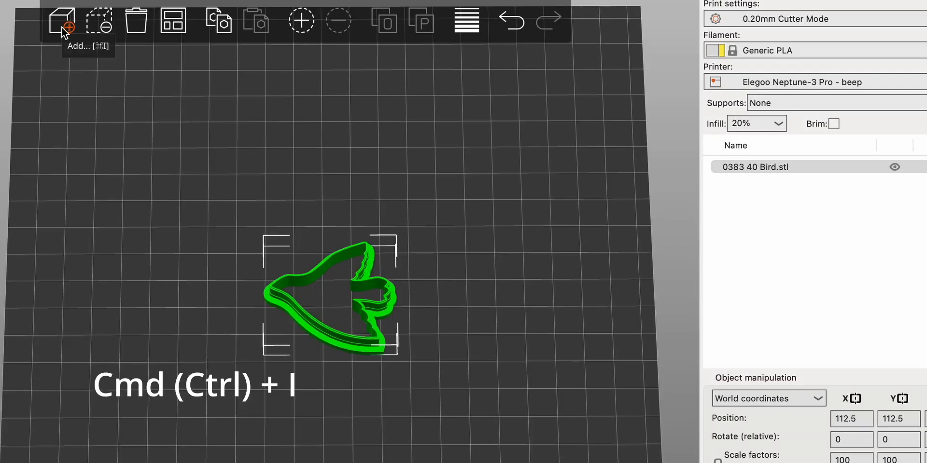
pyautogui.click(62, 19)
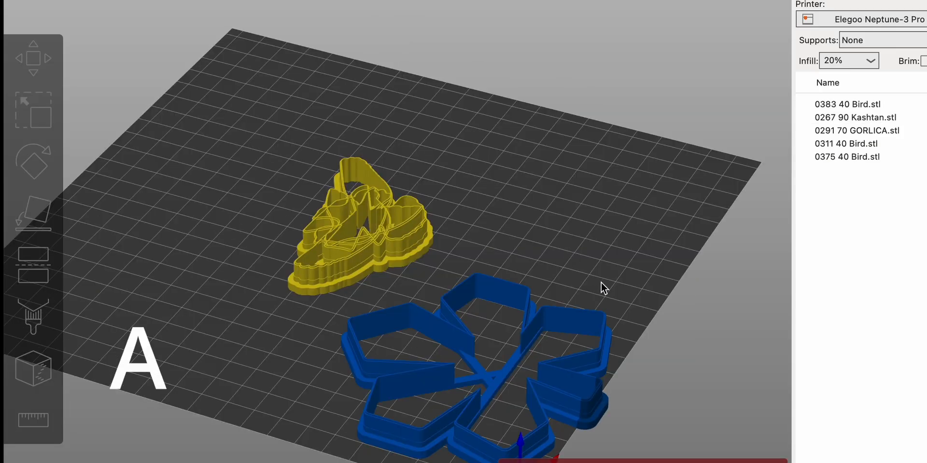
pyautogui.moveTo(602, 289); pyautogui.dragTo(522, 330)
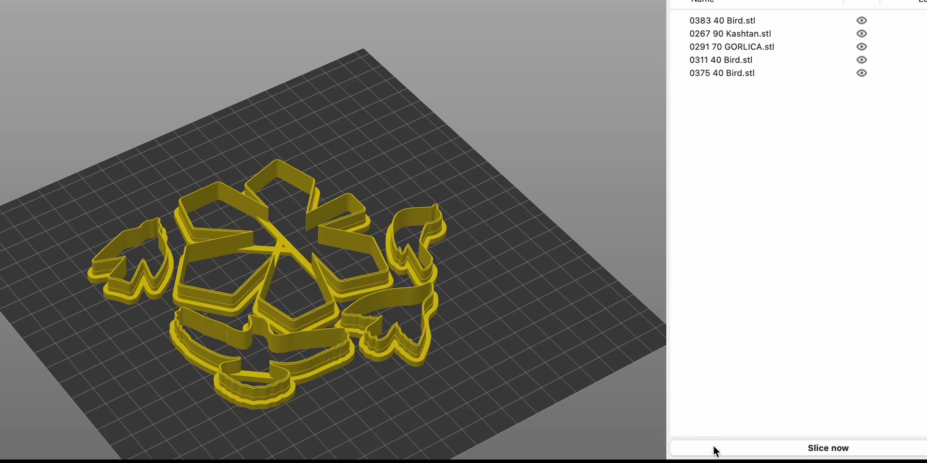
# Slice the full set of five cutters and inspect the preview (about 20 g of filament).
pyautogui.click(827, 448)
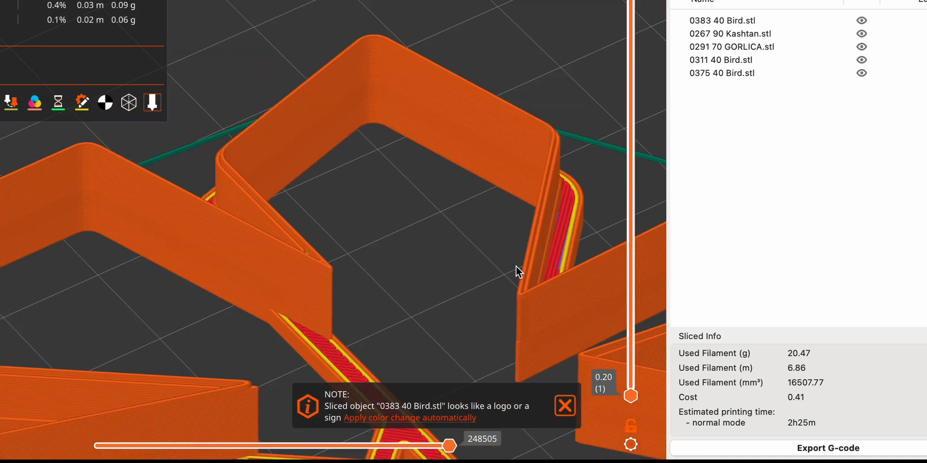
pyautogui.moveTo(518, 272); pyautogui.dragTo(526, 145)
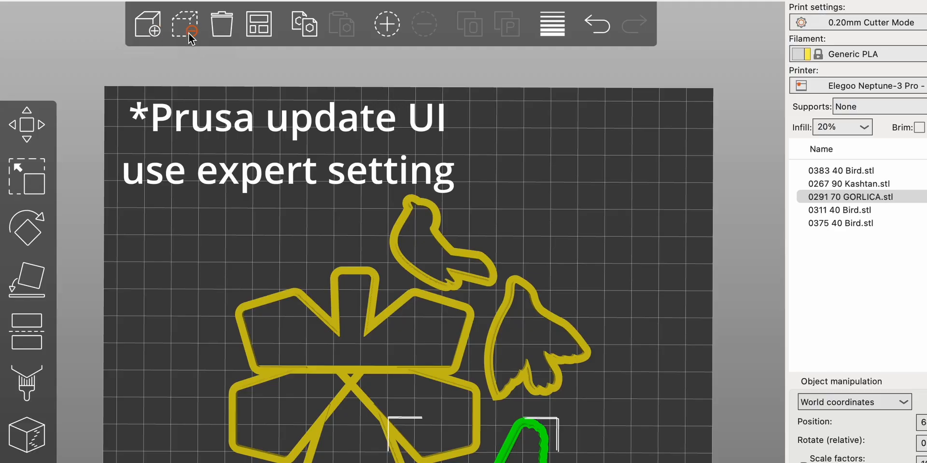
pyautogui.moveTo(69, 99)
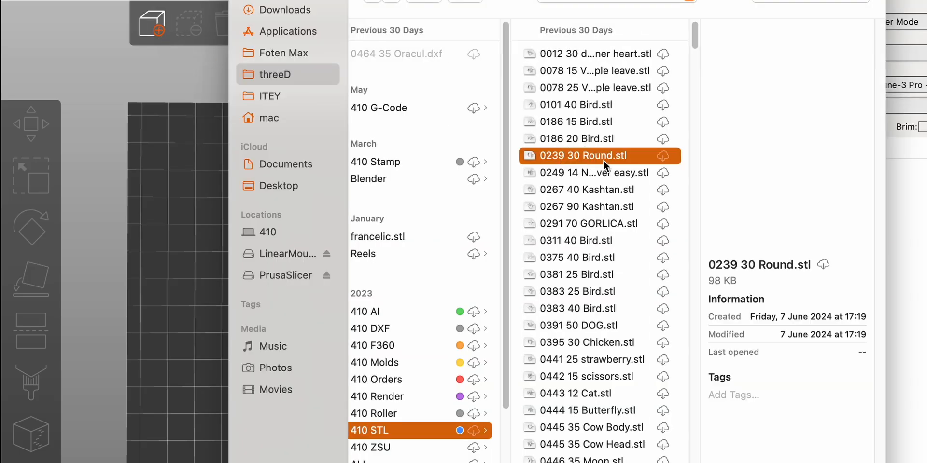
# Import 0239 30 Round.stl and select the green flower-shaped cutter.
pyautogui.doubleClick(586, 156)
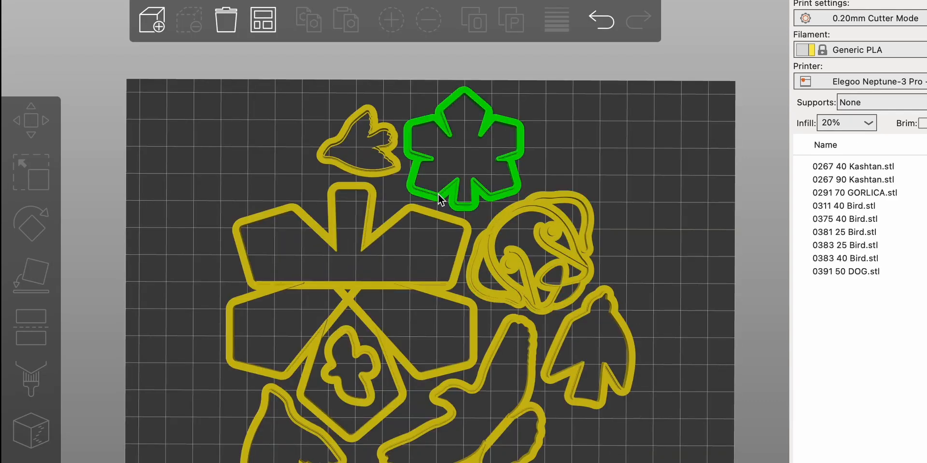
pyautogui.click(225, 19)
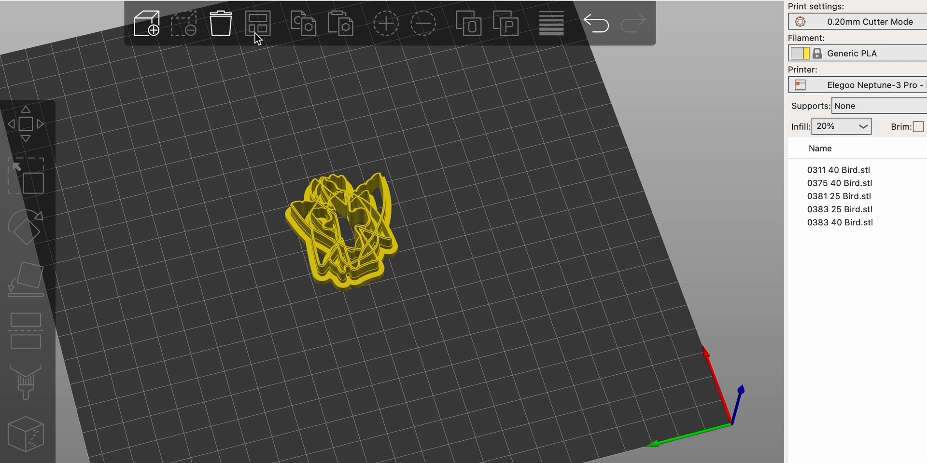
pyautogui.moveTo(259, 44)
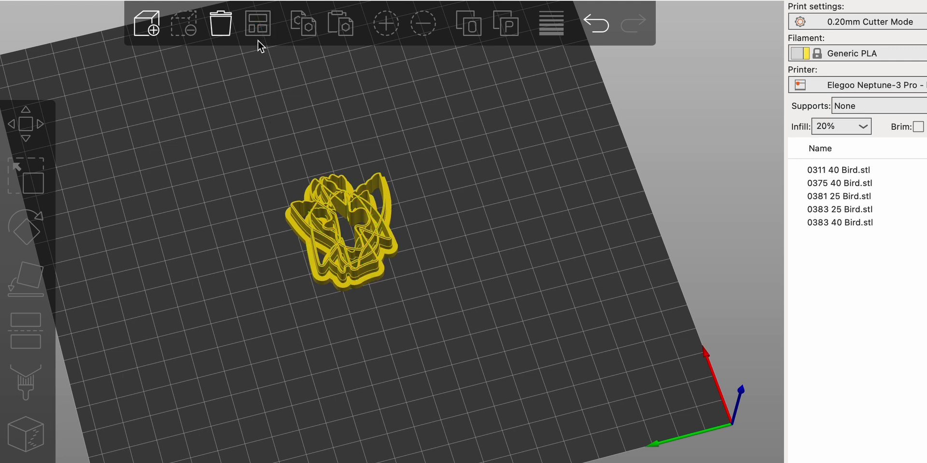
# Arrange the stacked bird cutters across the plate and copy the selected one.
pyautogui.click(257, 23)
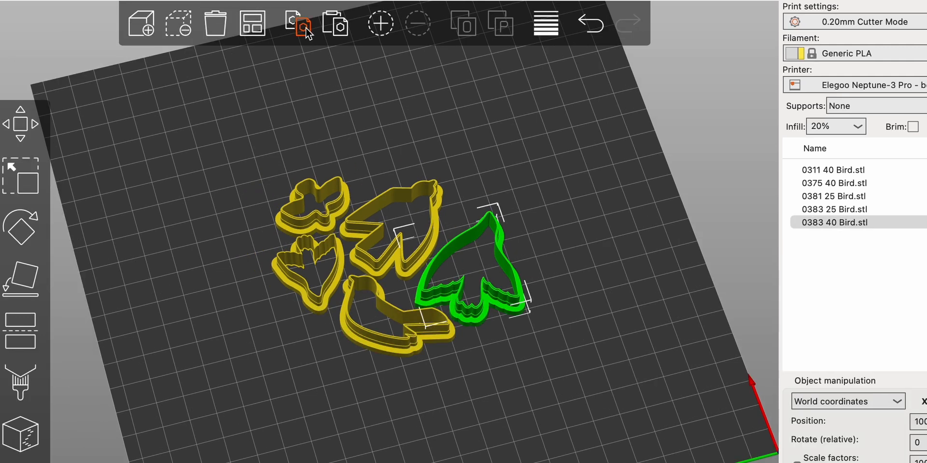
pyautogui.moveTo(315, 35)
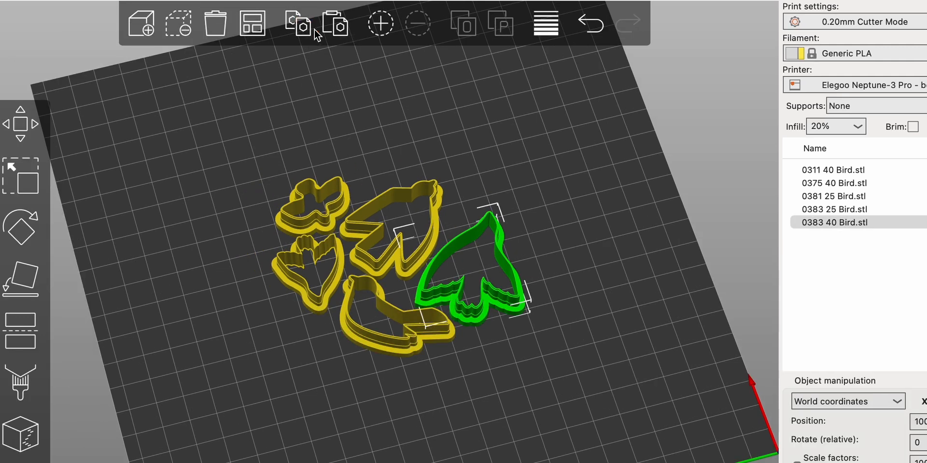
pyautogui.click(335, 23)
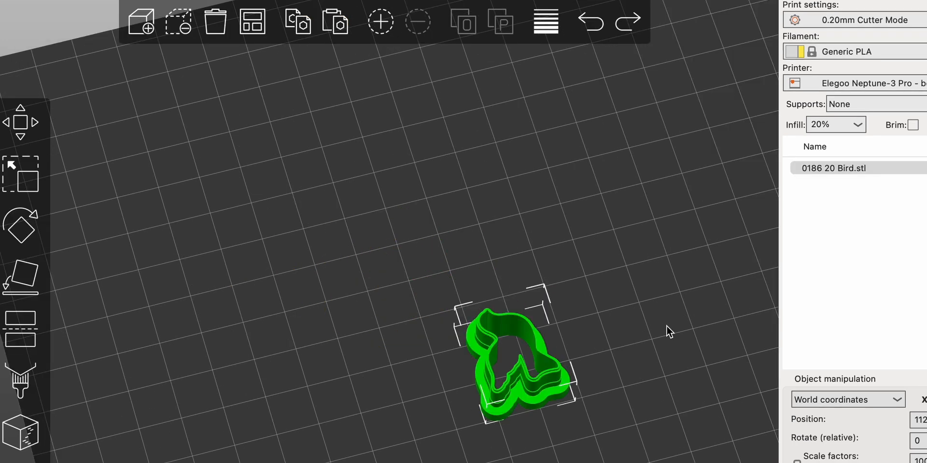
pyautogui.moveTo(380, 21)
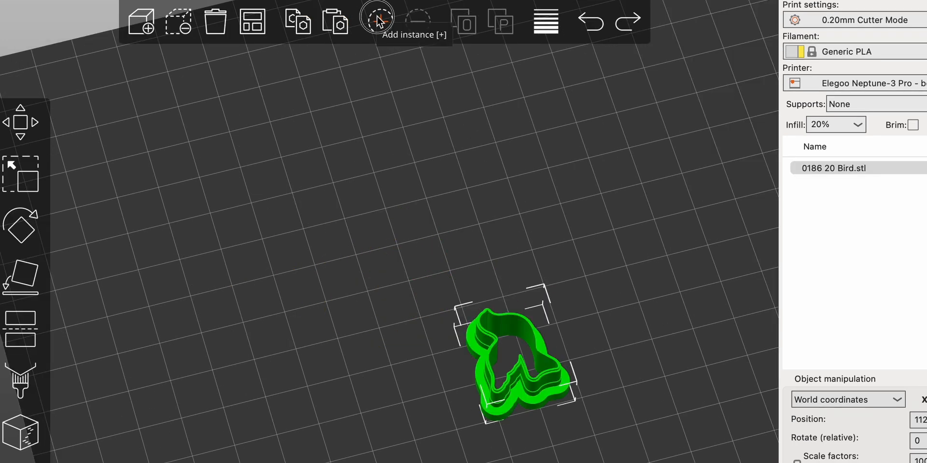
# Add an instance of the bird cutter, then remove two instances again.
pyautogui.click(378, 21)
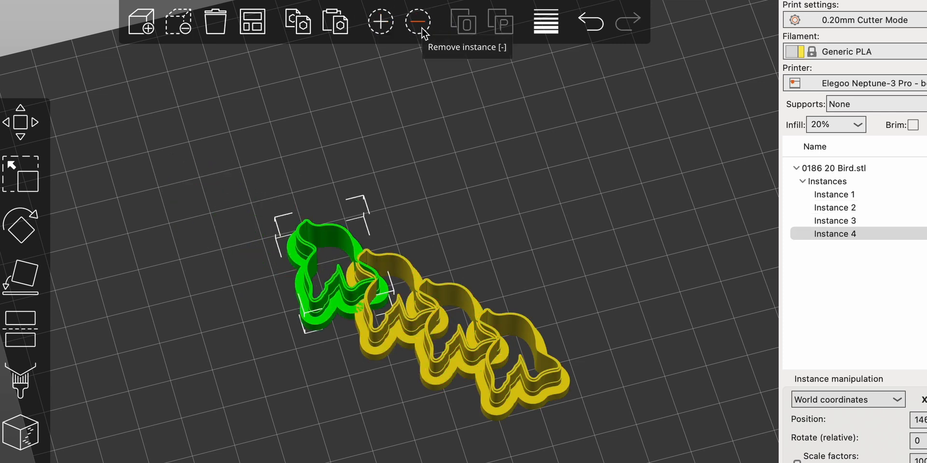
pyautogui.click(418, 21)
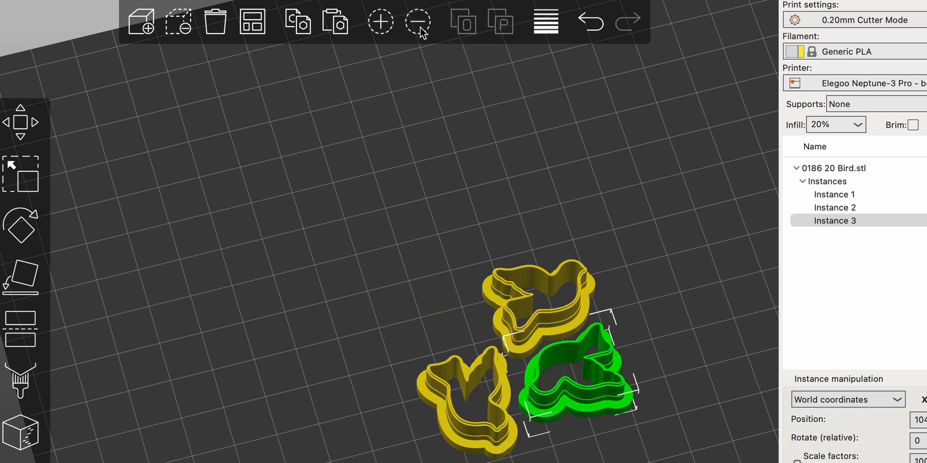
pyautogui.click(381, 21)
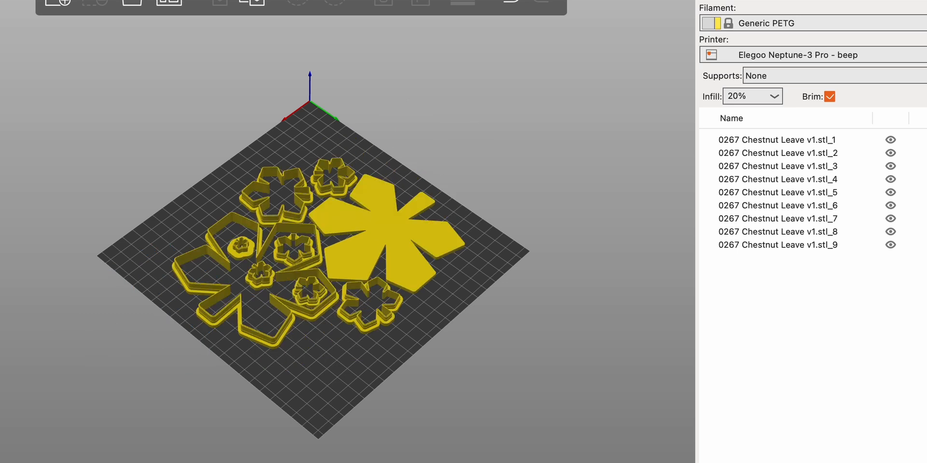
# Focus the settings search box with Cmd+F in the Chestnut Leave project.
pyautogui.press('cmd+f')
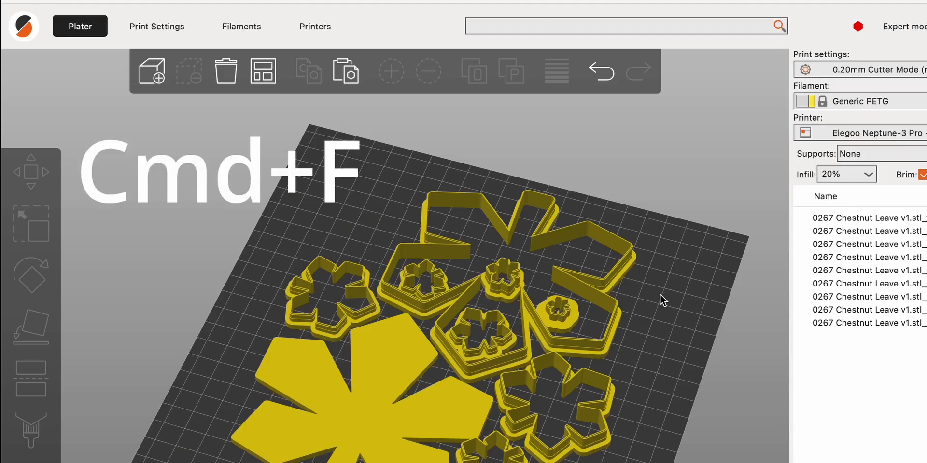
pyautogui.click(626, 26)
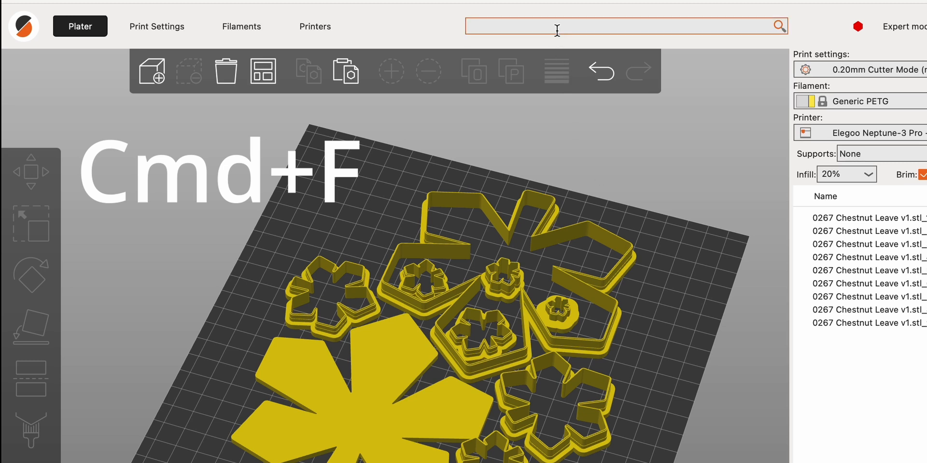
pyautogui.press('cmd+f')
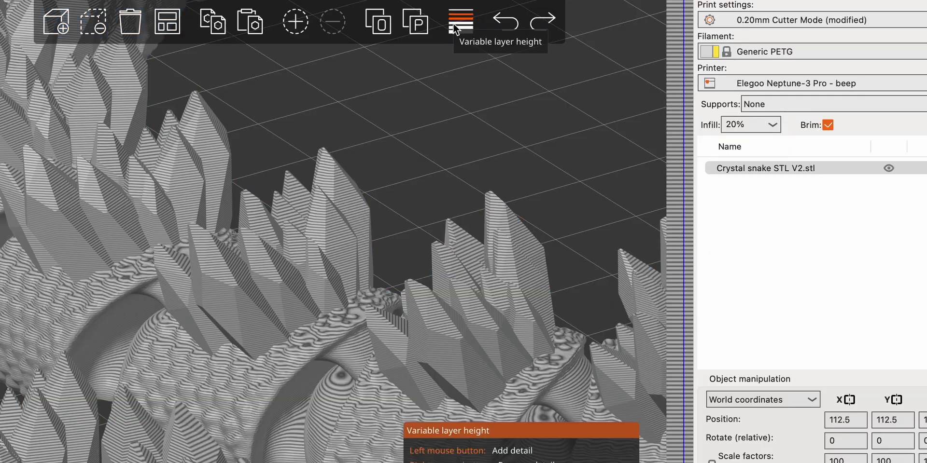
# Give the Crystal snake a variable layer height profile: thinner mid layers, thicker bottom layers.
pyautogui.click(460, 22)
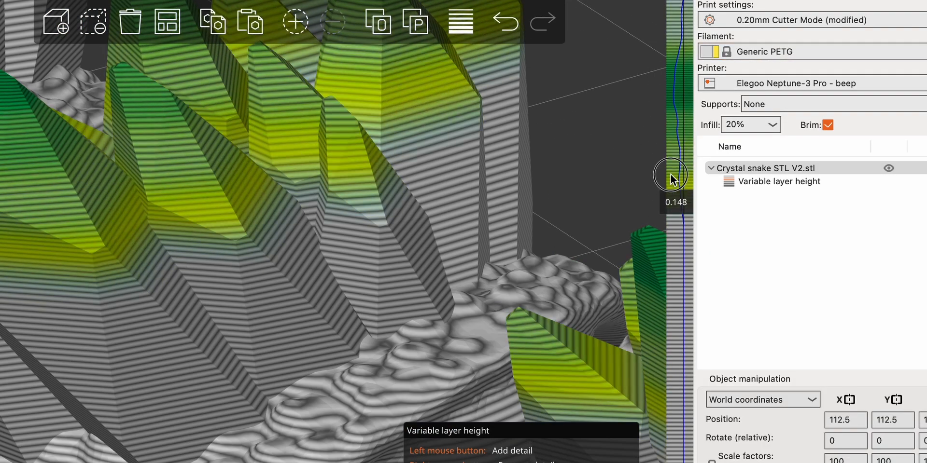
pyautogui.moveTo(670, 175); pyautogui.dragTo(671, 252)
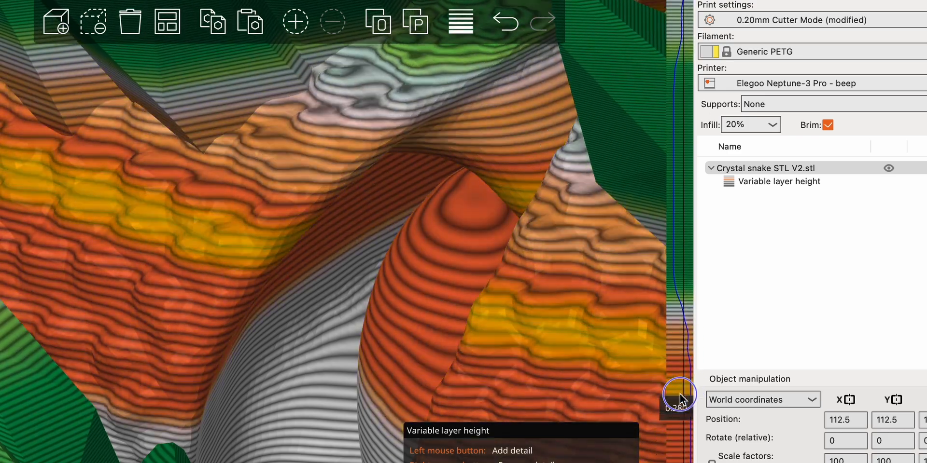
pyautogui.moveTo(680, 397); pyautogui.dragTo(677, 348)
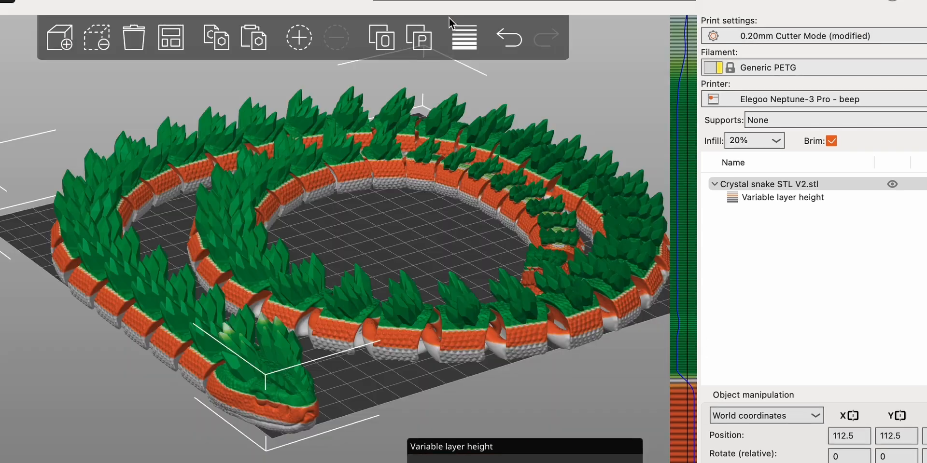
# Delete the snake model and undo to bring it back onto the plate.
pyautogui.click(507, 37)
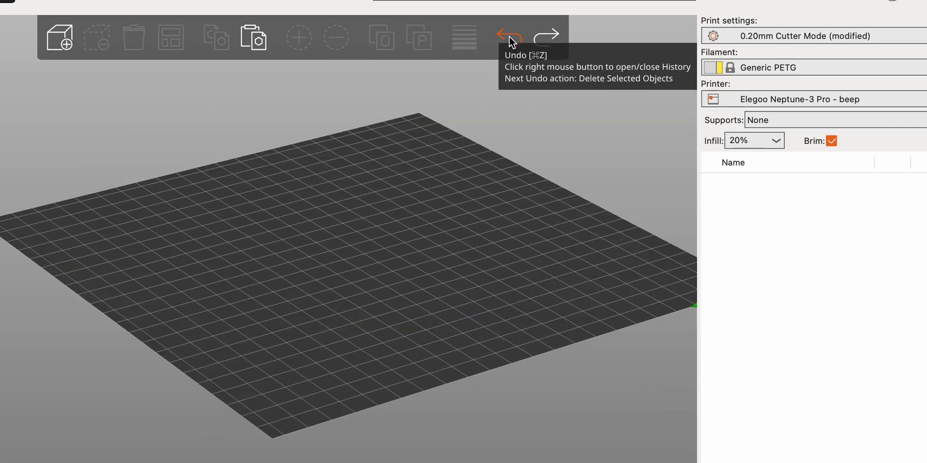
pyautogui.moveTo(544, 43)
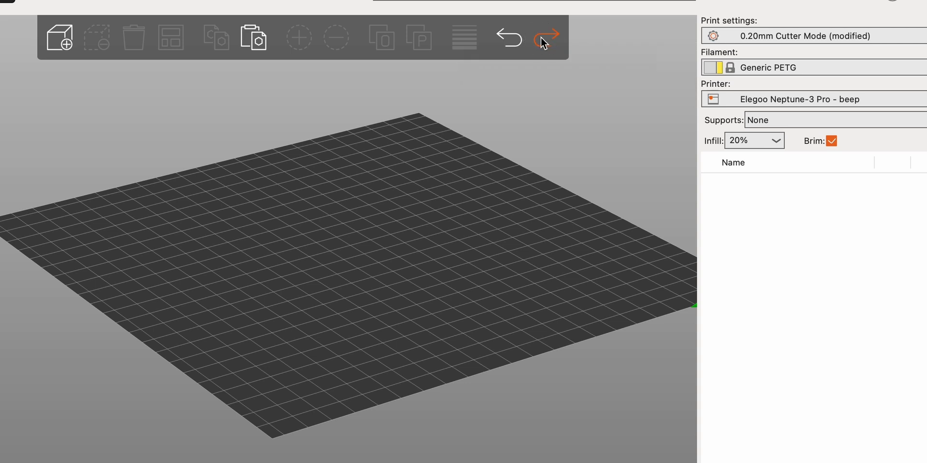
pyautogui.click(545, 37)
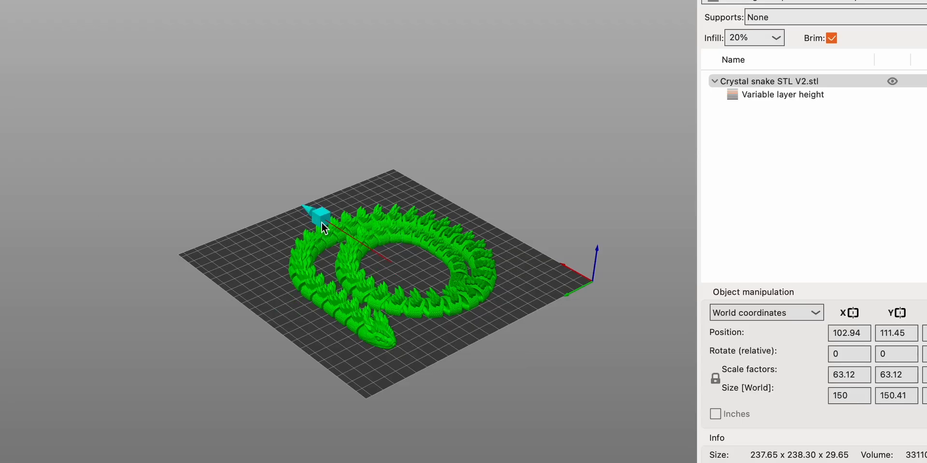
# Shift the snake on the plate, scale it to about 123% (~200 mm) and tilt it to roughly 350°.
pyautogui.moveTo(320, 222); pyautogui.dragTo(340, 228)
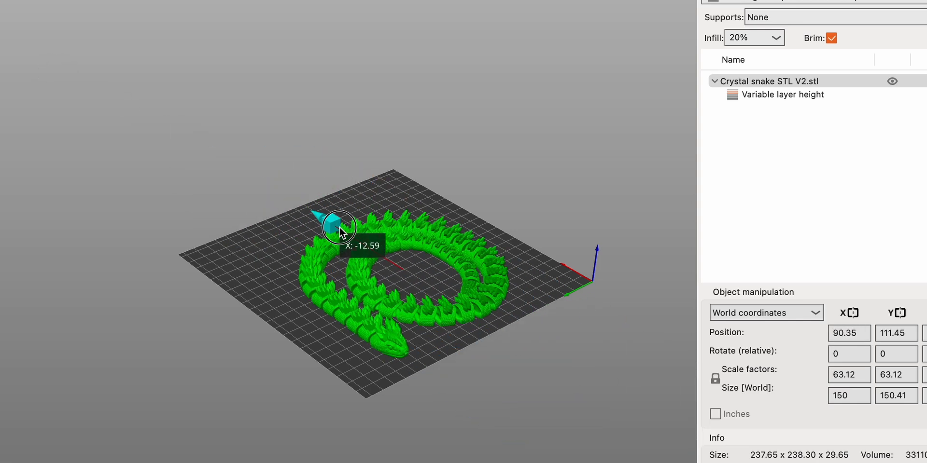
pyautogui.moveTo(339, 227); pyautogui.dragTo(373, 231)
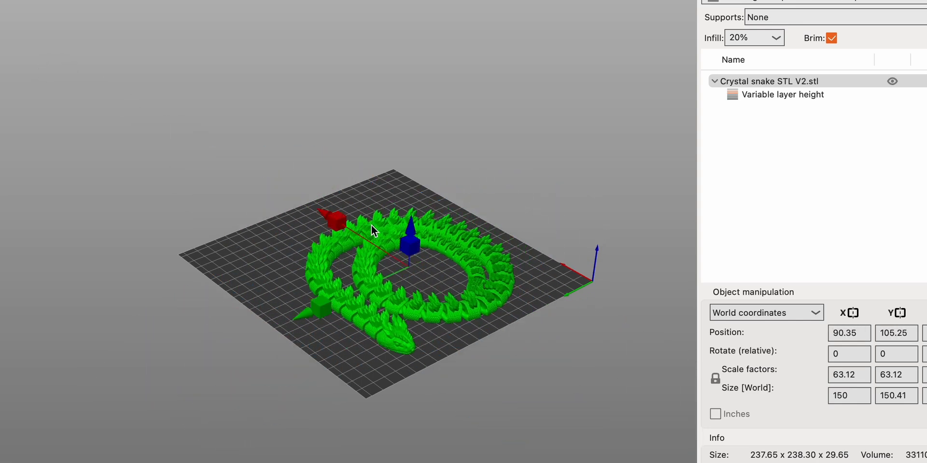
pyautogui.moveTo(522, 7)
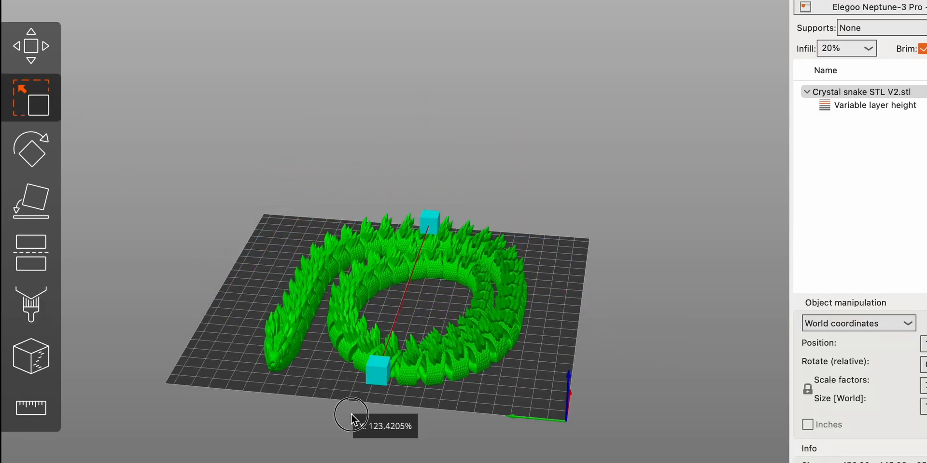
pyautogui.moveTo(351, 417); pyautogui.dragTo(576, 432)
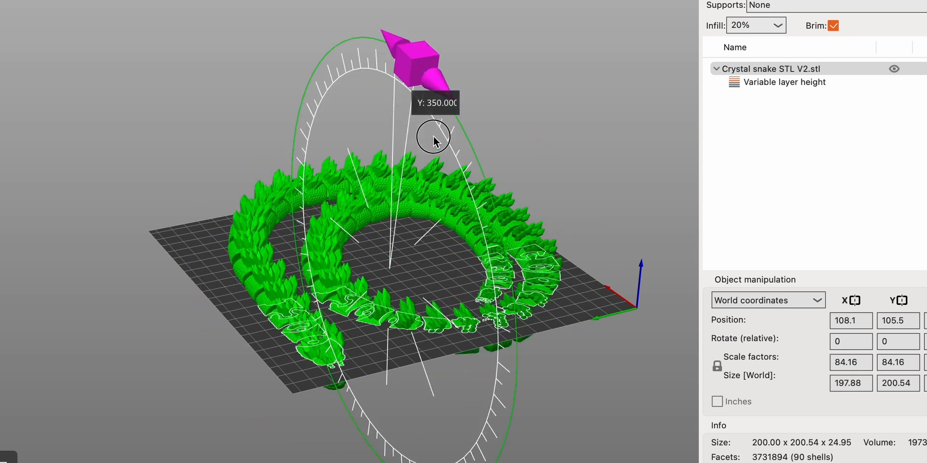
pyautogui.moveTo(433, 141); pyautogui.dragTo(269, 115)
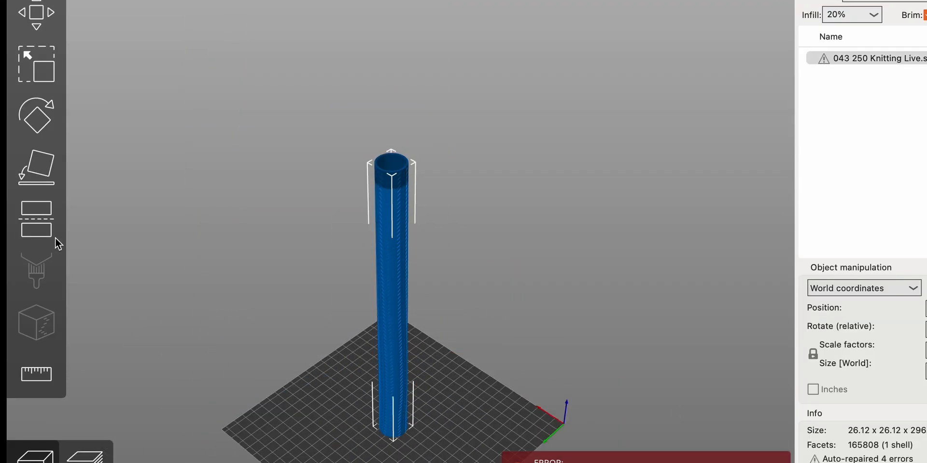
# Cut the knitting needle into two halves at mid height, then select the dog figure.
pyautogui.click(35, 220)
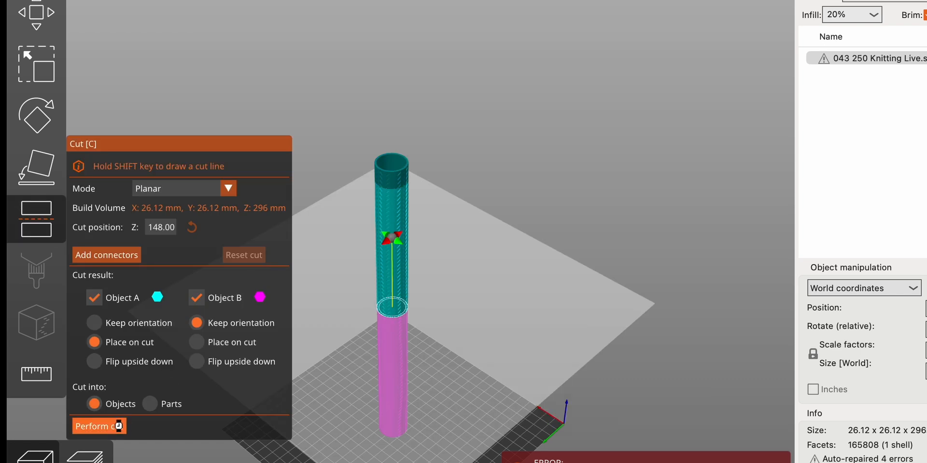
pyautogui.click(94, 425)
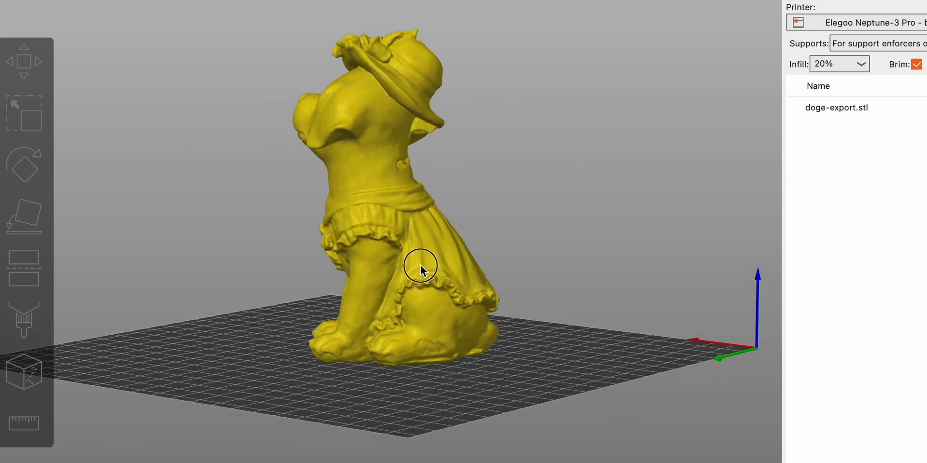
pyautogui.click(24, 320)
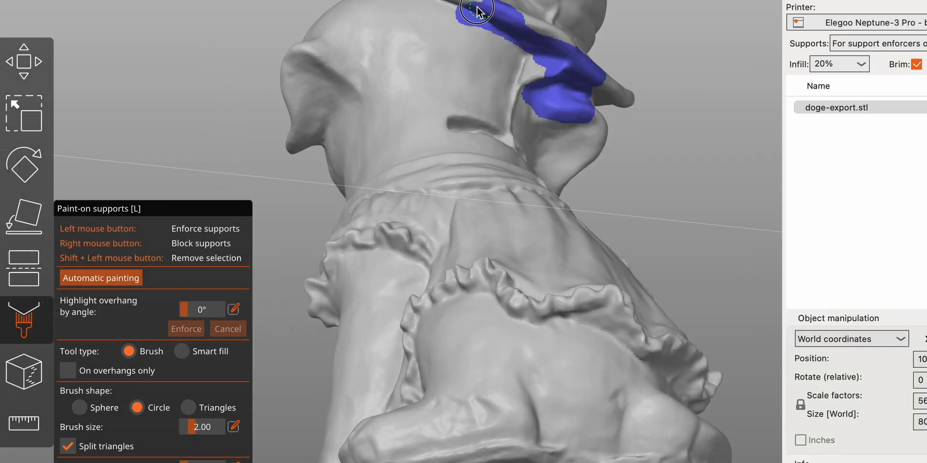
# Paint supports under the dog's hat brim and a seam line down the hat and neck.
pyautogui.moveTo(476, 12); pyautogui.dragTo(571, 101)
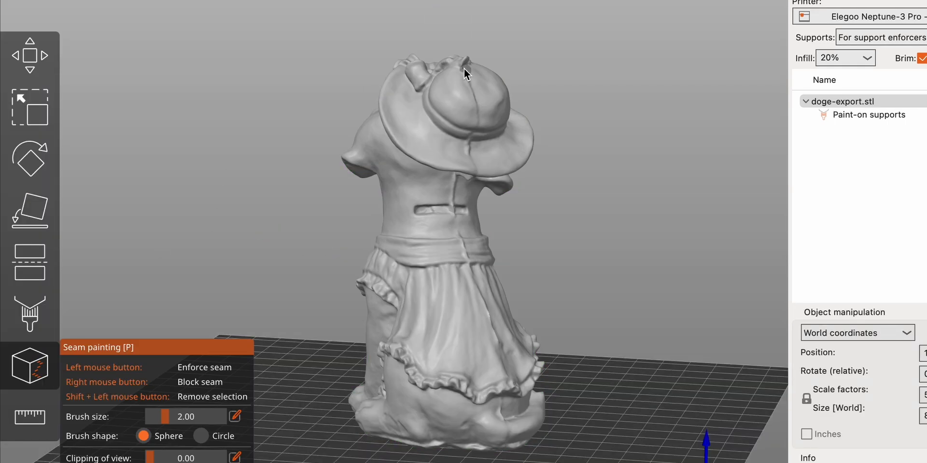
pyautogui.moveTo(465, 65); pyautogui.dragTo(464, 175)
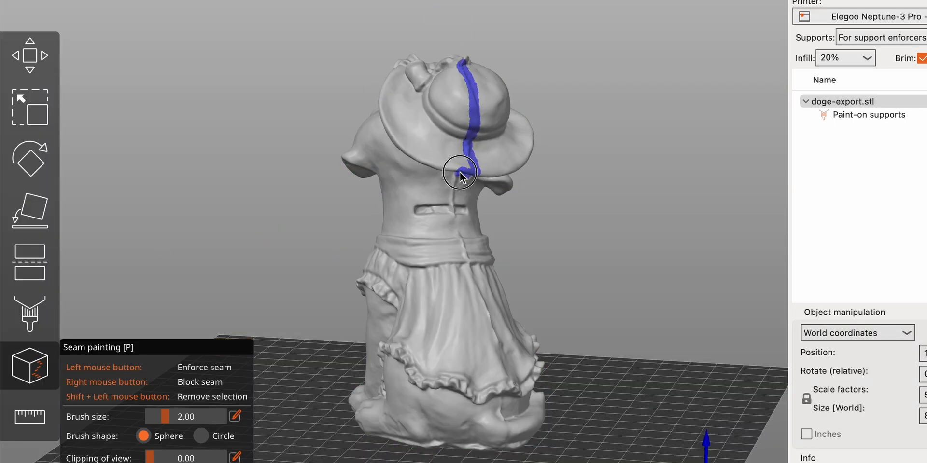
pyautogui.moveTo(459, 175); pyautogui.dragTo(501, 354)
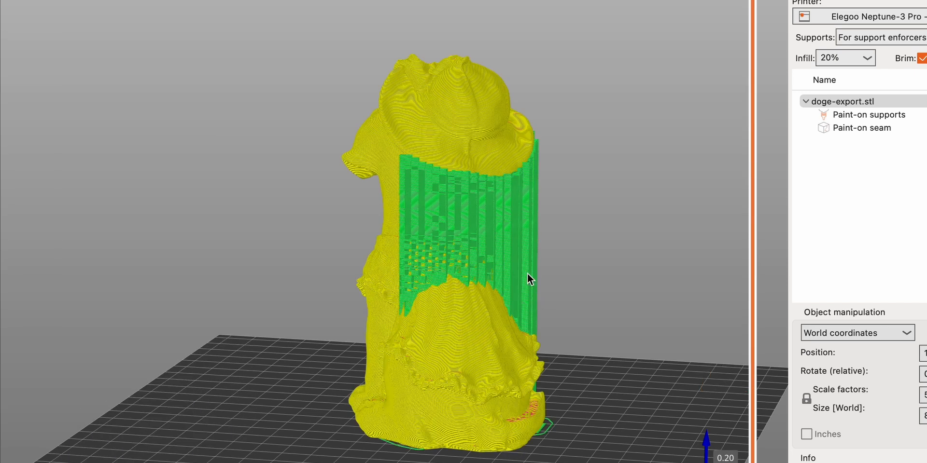
# Slice the dog and view the preview coloured by feature type and seams.
pyautogui.click(109, 228)
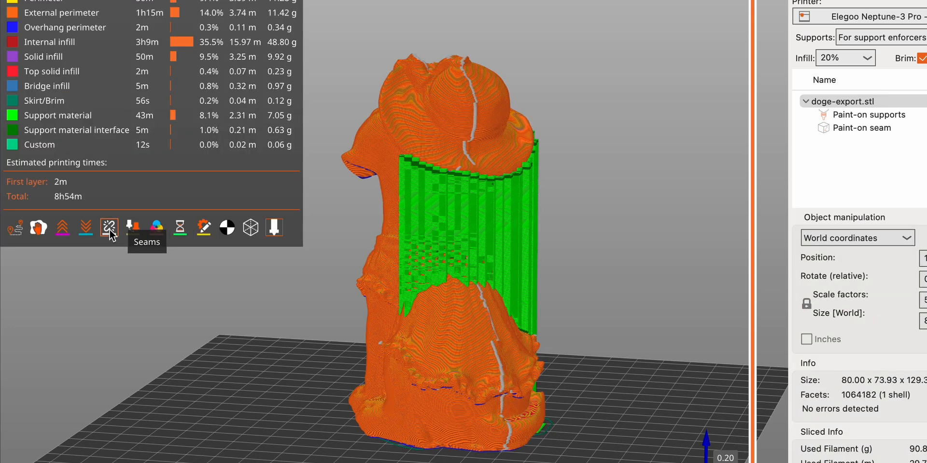
pyautogui.moveTo(514, 457)
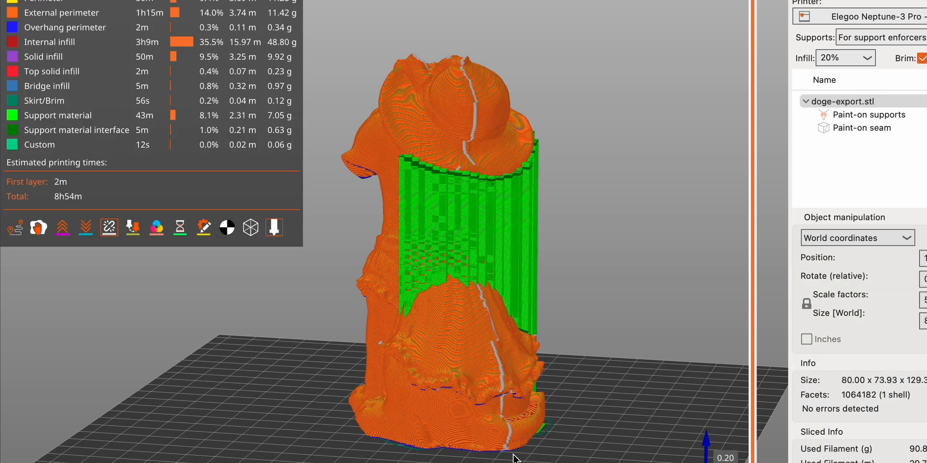
pyautogui.click(34, 421)
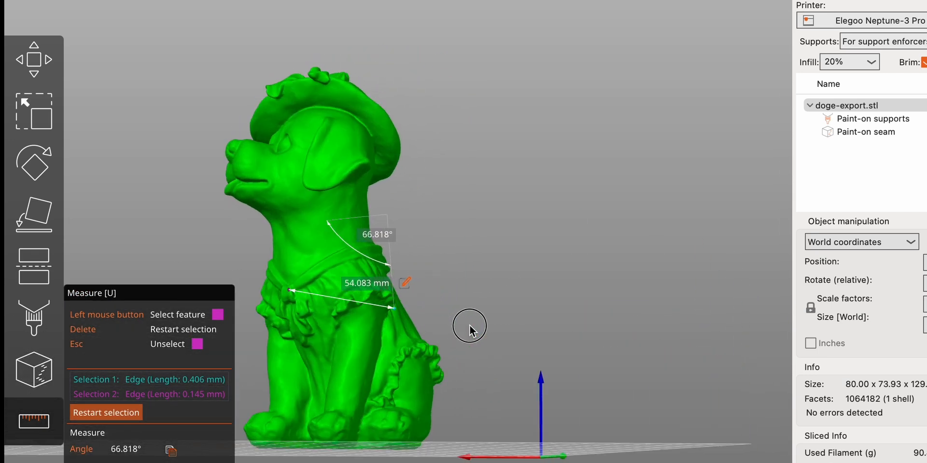
# Measure another edge on the back of the dog's hat, reading 73.616 mm and 46.682°.
pyautogui.moveTo(470, 330); pyautogui.dragTo(476, 359)
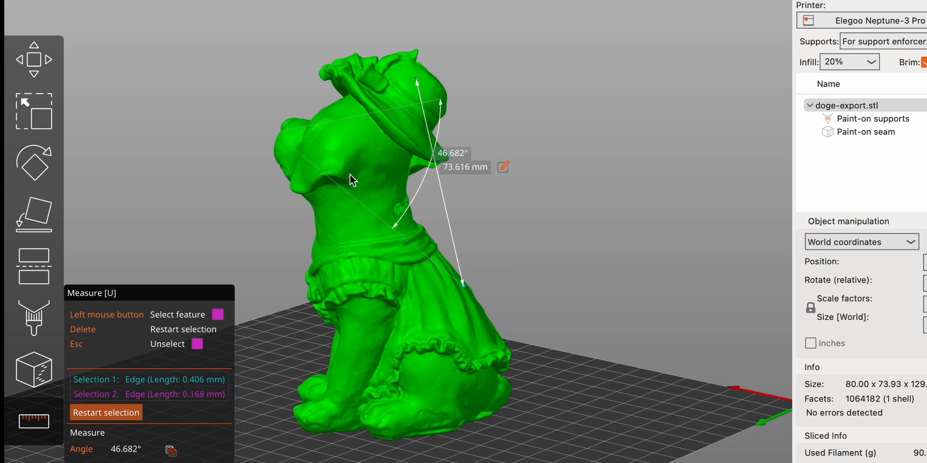
pyautogui.click(386, 431)
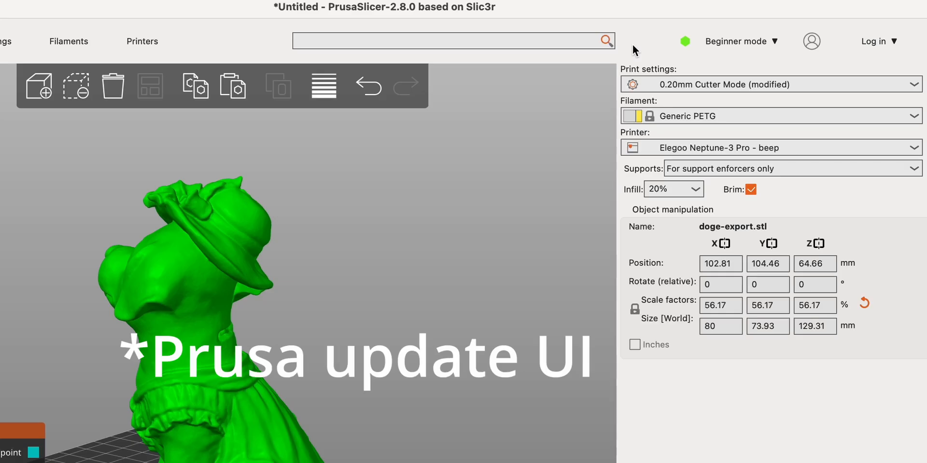
pyautogui.moveTo(395, 296)
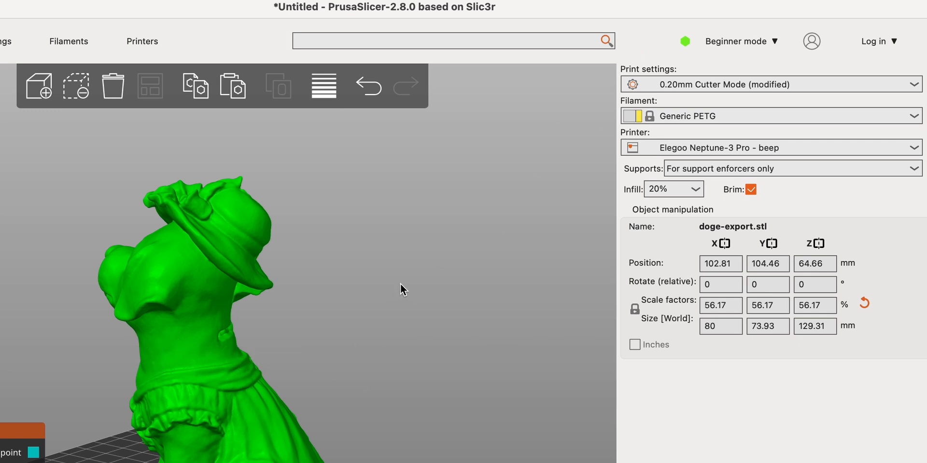
# Switch the interface from beginner mode to normal mode.
pyautogui.click(735, 40)
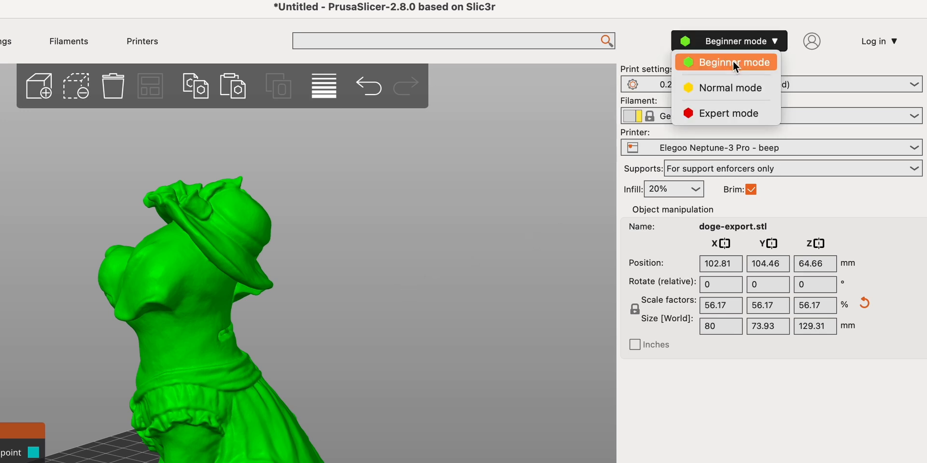
pyautogui.moveTo(736, 113)
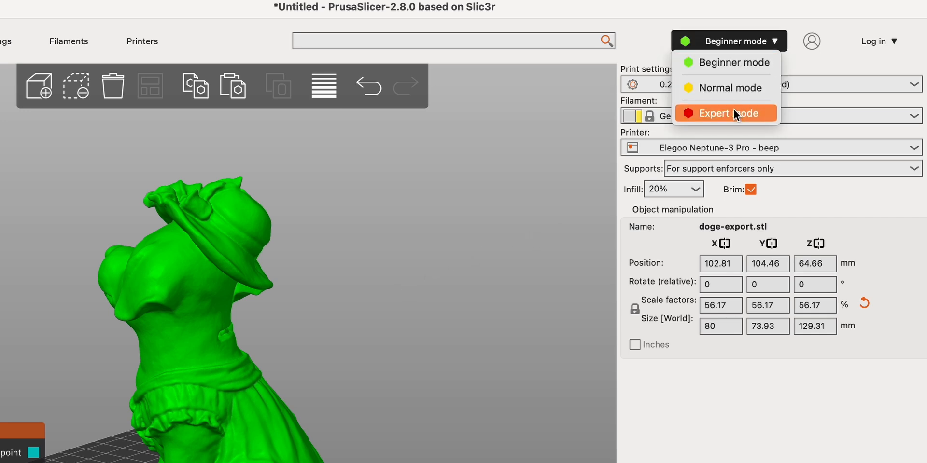
pyautogui.moveTo(725, 62)
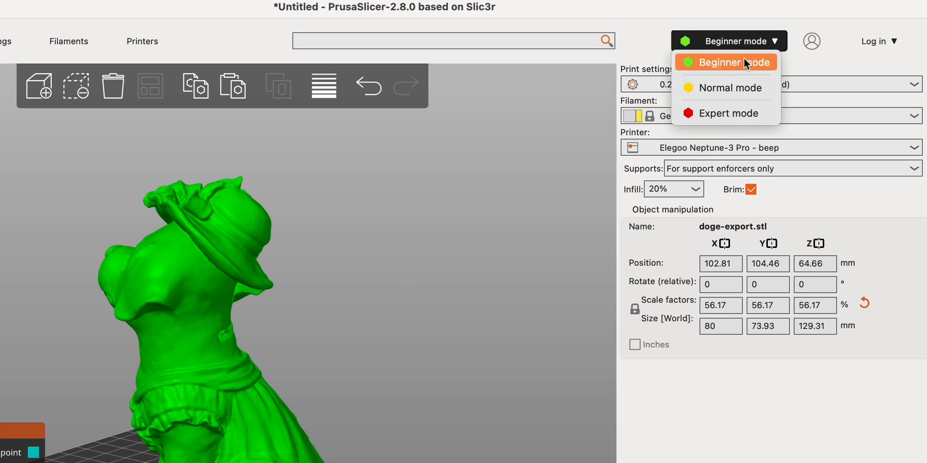
pyautogui.click(724, 62)
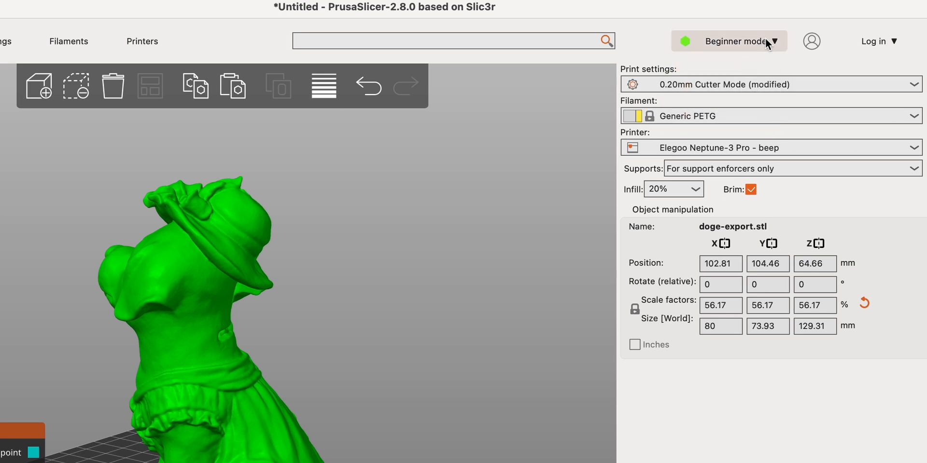
pyautogui.click(736, 40)
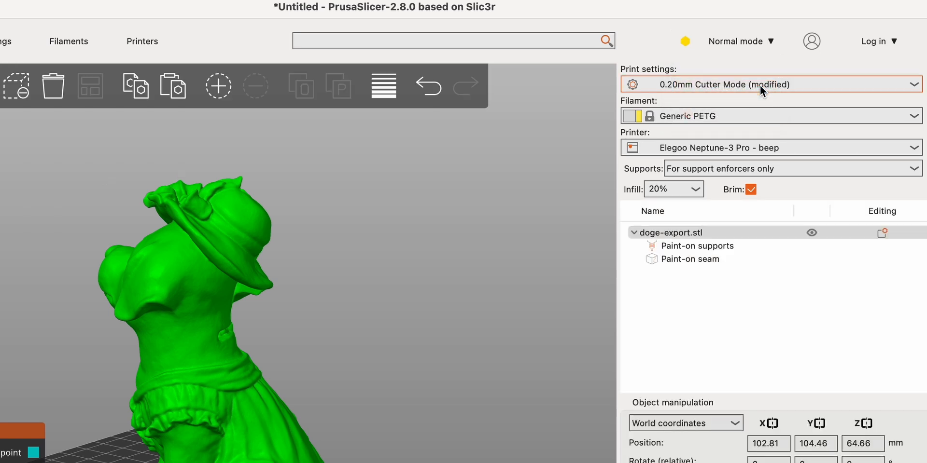
pyautogui.moveTo(264, 378)
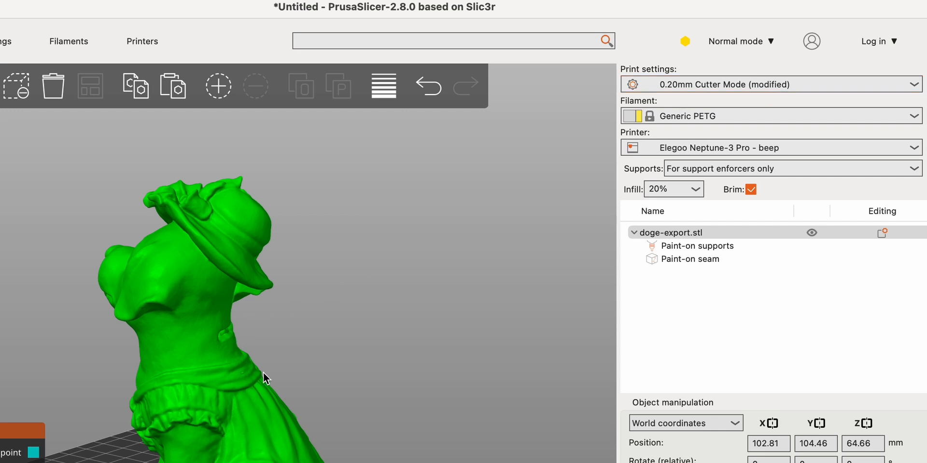
pyautogui.moveTo(109, 177)
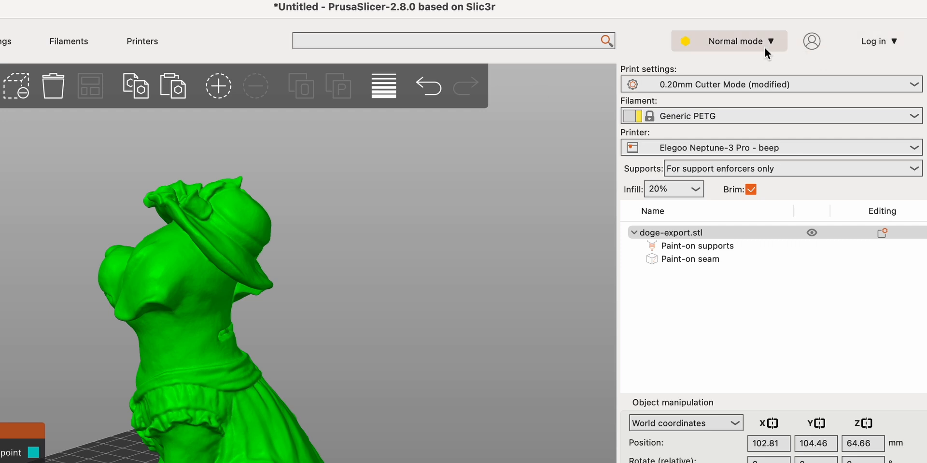
# Switch the interface to expert mode and orbit around the dog figure.
pyautogui.click(727, 40)
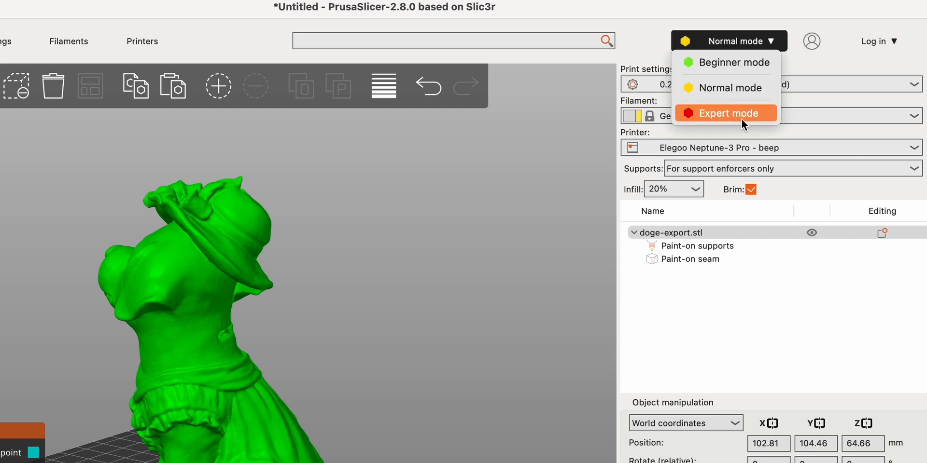
pyautogui.click(721, 113)
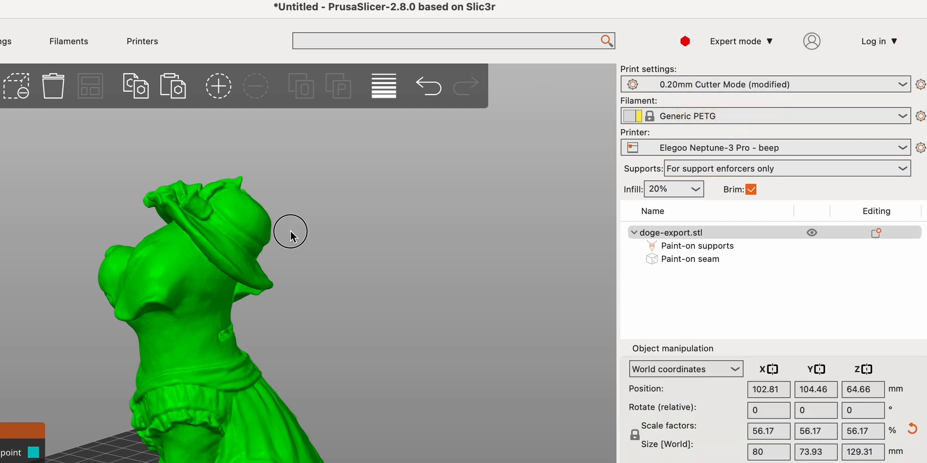
pyautogui.moveTo(290, 230); pyautogui.dragTo(281, 243)
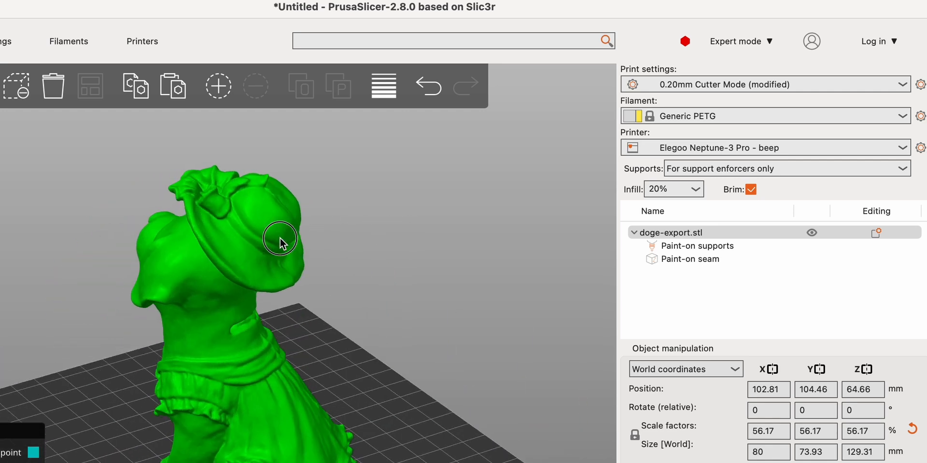
pyautogui.moveTo(281, 242); pyautogui.dragTo(371, 232)
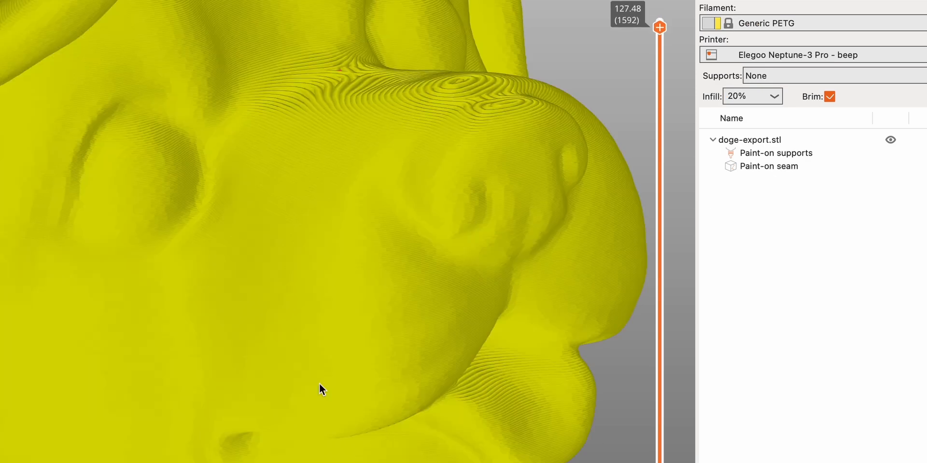
pyautogui.moveTo(323, 389); pyautogui.dragTo(354, 192)
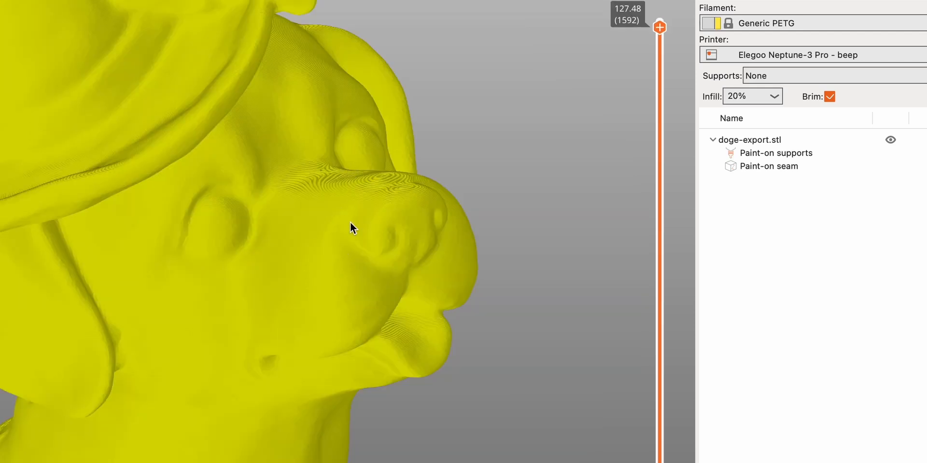
pyautogui.moveTo(353, 196)
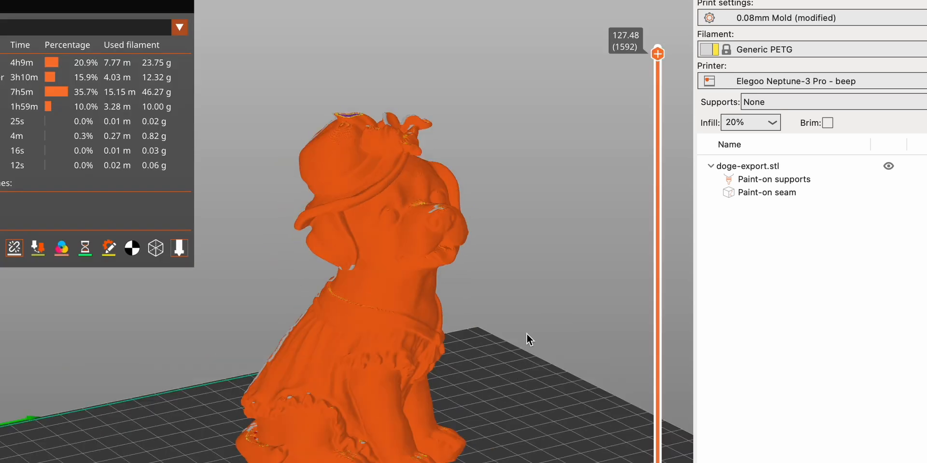
# Cut the 20% infill dog open through the head with the layer slider, then show all layers again.
pyautogui.moveTo(526, 340); pyautogui.dragTo(499, 356)
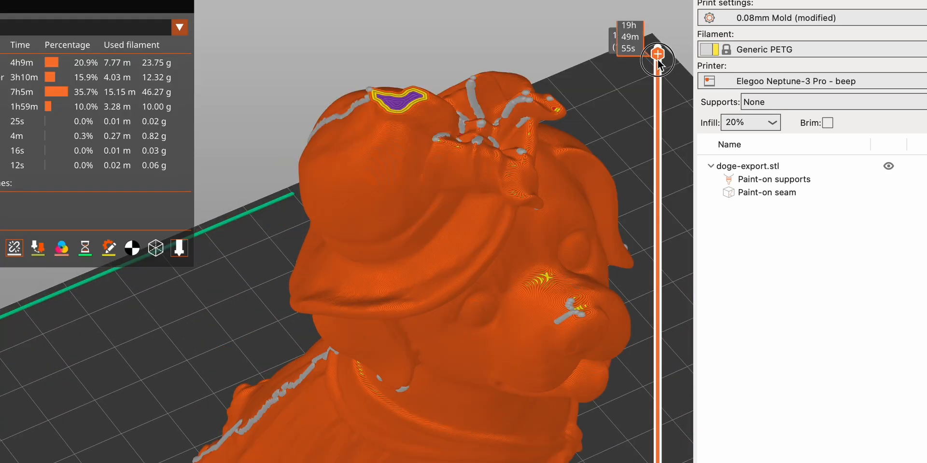
pyautogui.moveTo(656, 56); pyautogui.dragTo(656, 92)
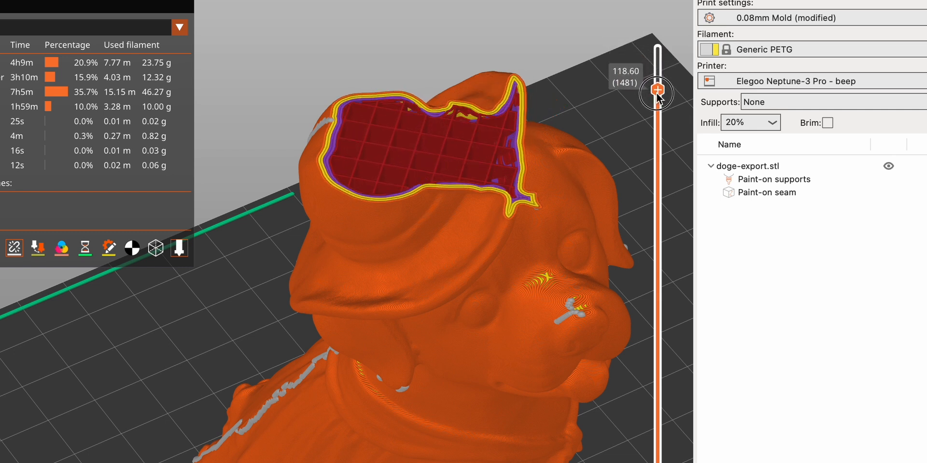
pyautogui.moveTo(656, 93); pyautogui.dragTo(658, 142)
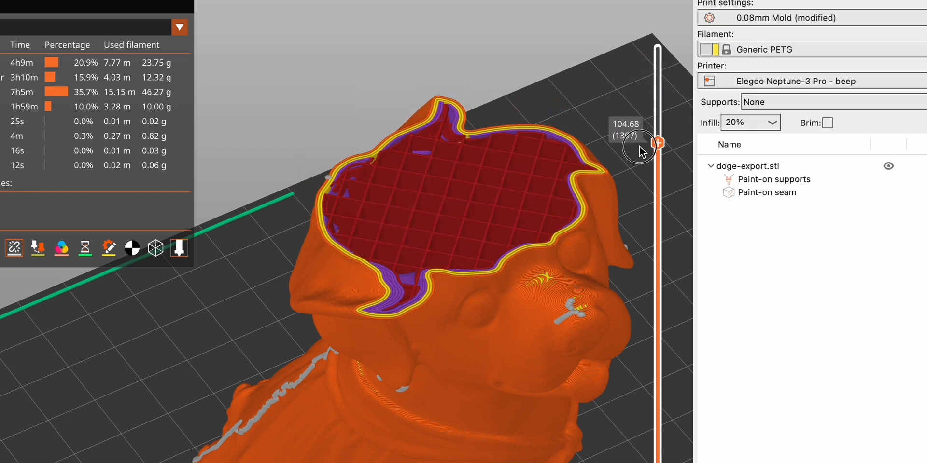
pyautogui.moveTo(657, 143); pyautogui.dragTo(657, 188)
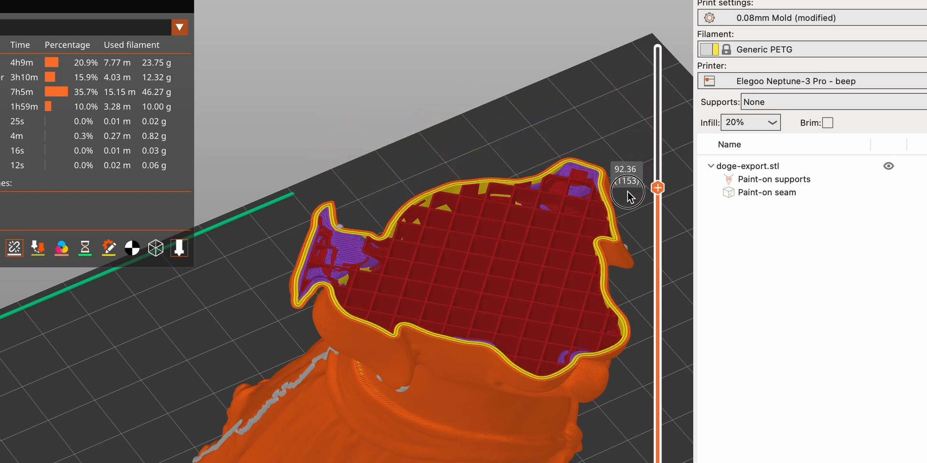
pyautogui.moveTo(657, 189); pyautogui.dragTo(631, 177)
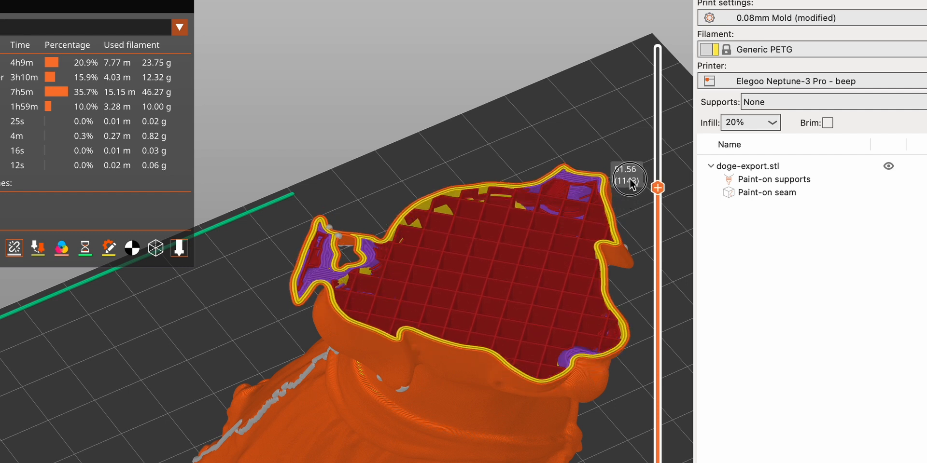
pyautogui.moveTo(631, 182); pyautogui.dragTo(631, 143)
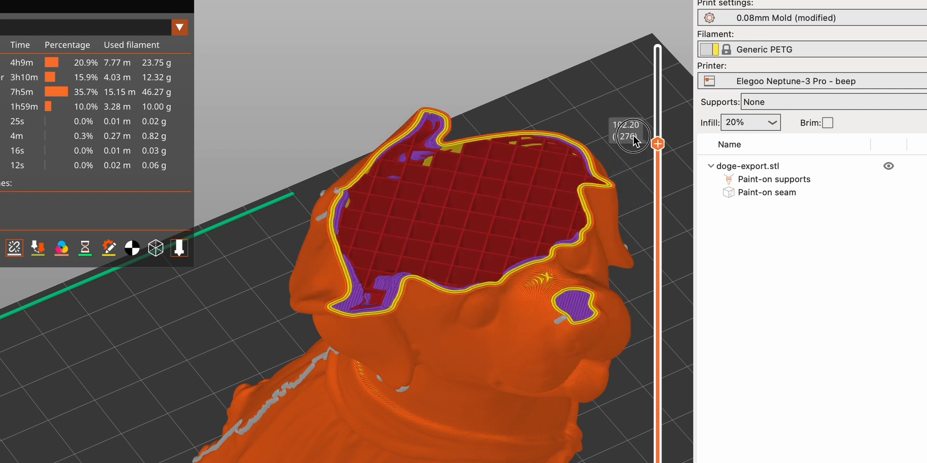
pyautogui.moveTo(657, 142); pyautogui.dragTo(657, 30)
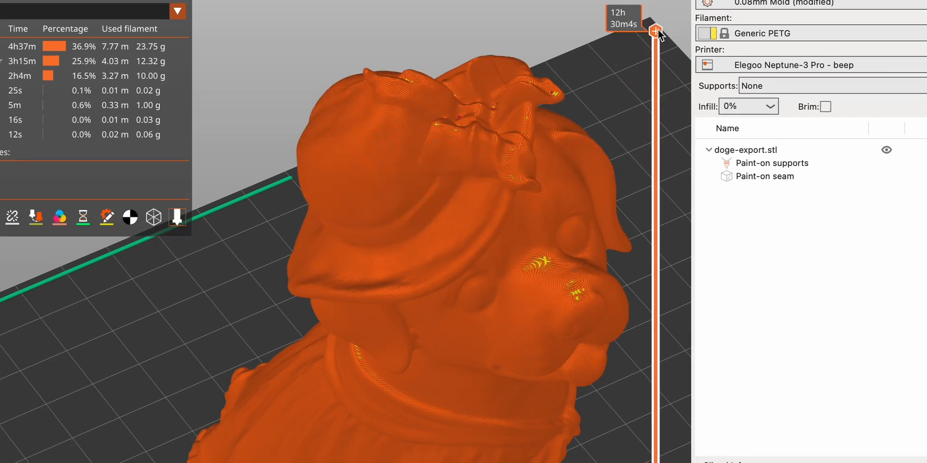
# Cut open the hollow 0% model and the solid 100% model at head, base and mid-body.
pyautogui.moveTo(656, 30); pyautogui.dragTo(657, 115)
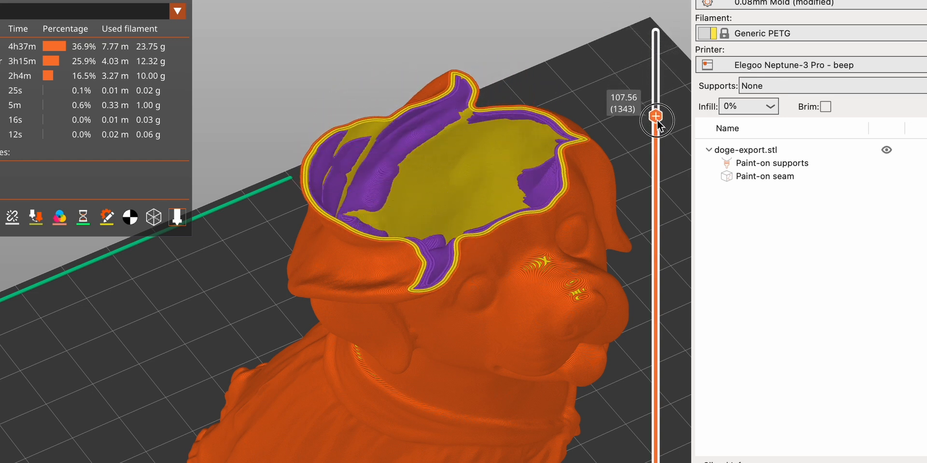
pyautogui.moveTo(656, 117); pyautogui.dragTo(659, 403)
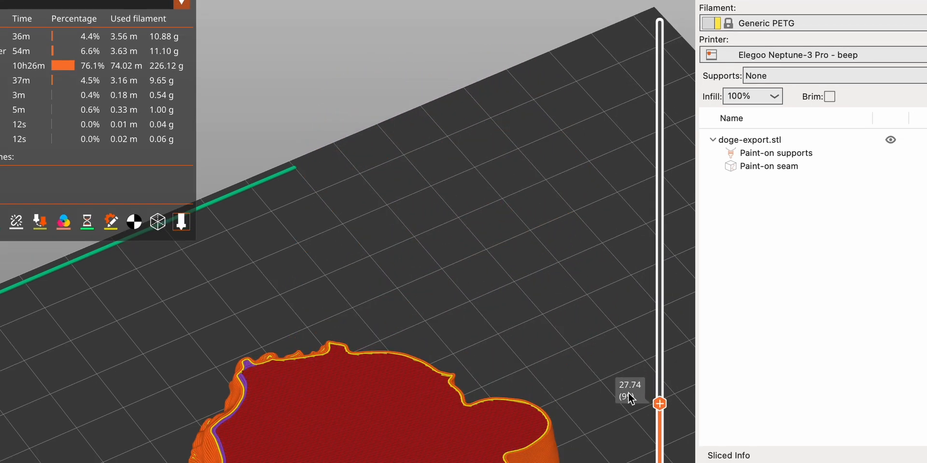
pyautogui.moveTo(659, 403); pyautogui.dragTo(663, 271)
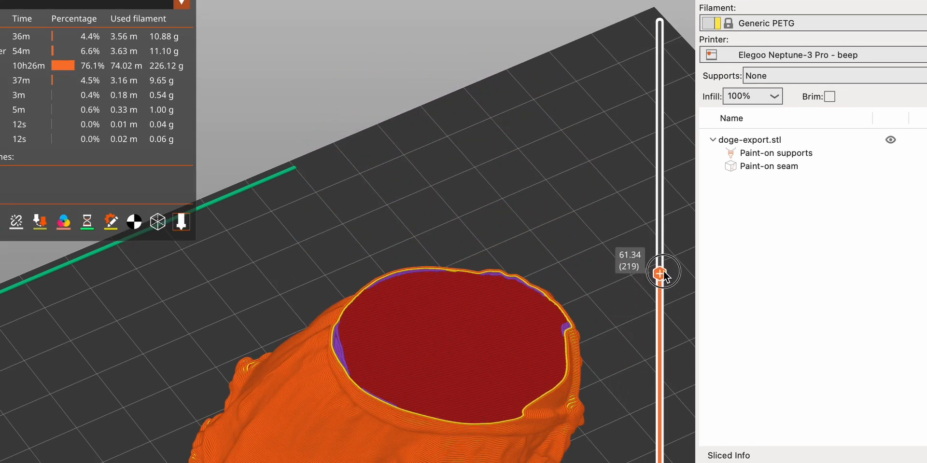
pyautogui.moveTo(663, 272); pyautogui.dragTo(665, 28)
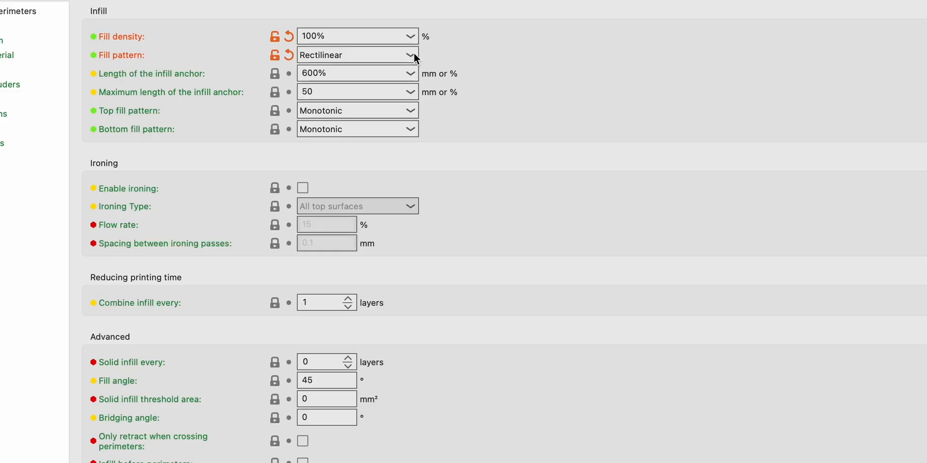
# Choose another fill pattern at 20% and cut the model open from head to body to view the grid.
pyautogui.click(412, 55)
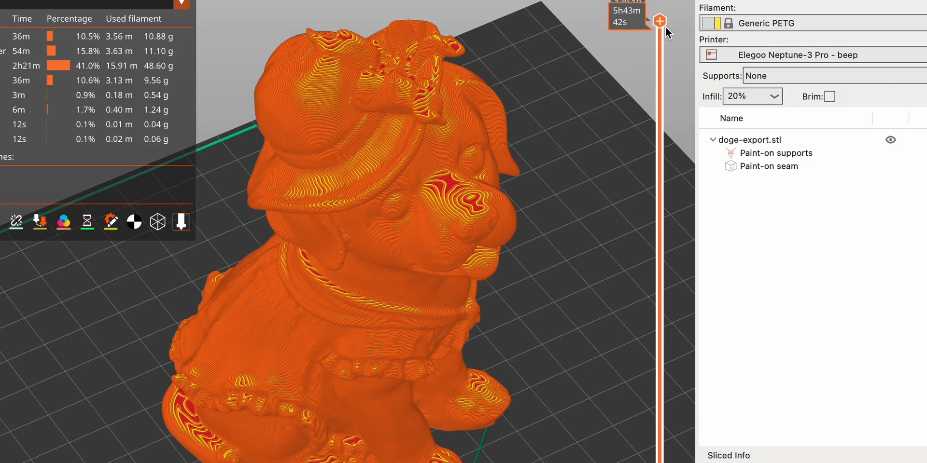
pyautogui.moveTo(660, 20); pyautogui.dragTo(659, 89)
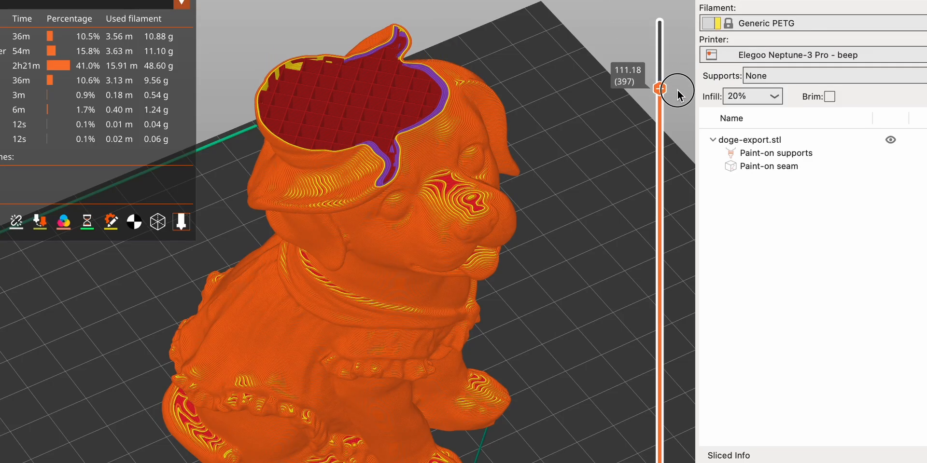
pyautogui.moveTo(661, 89); pyautogui.dragTo(660, 278)
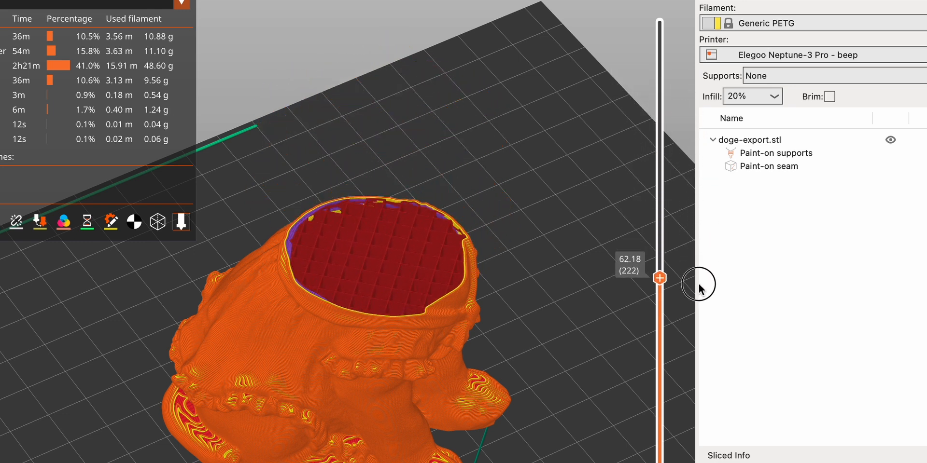
pyautogui.moveTo(660, 278); pyautogui.dragTo(660, 445)
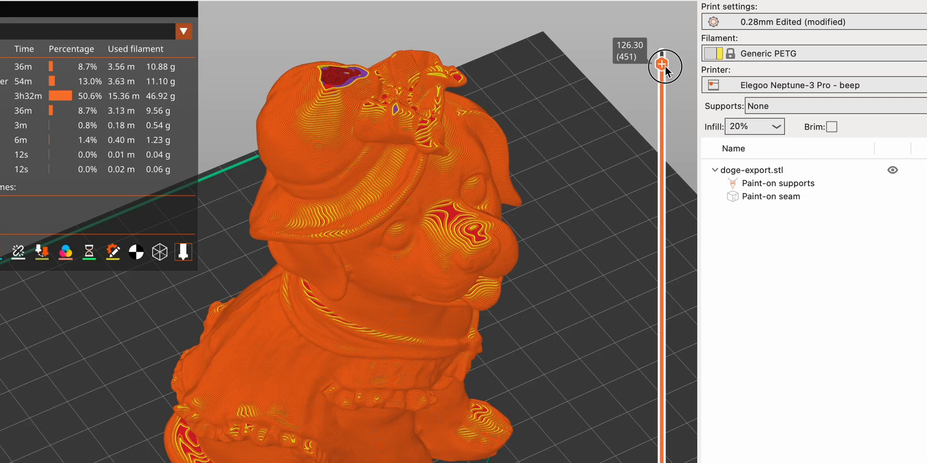
# Reslice with a wavy infill pattern and cut into the head and body to reveal it.
pyautogui.moveTo(664, 64); pyautogui.dragTo(660, 116)
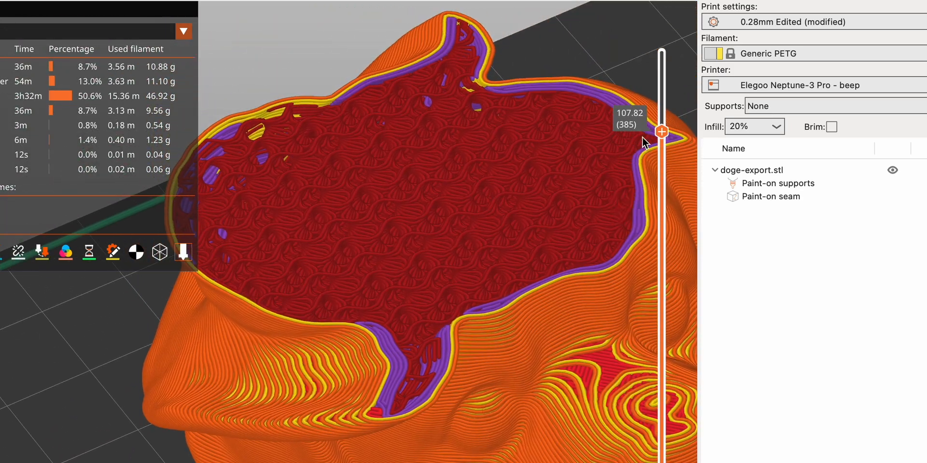
pyautogui.moveTo(661, 131); pyautogui.dragTo(660, 158)
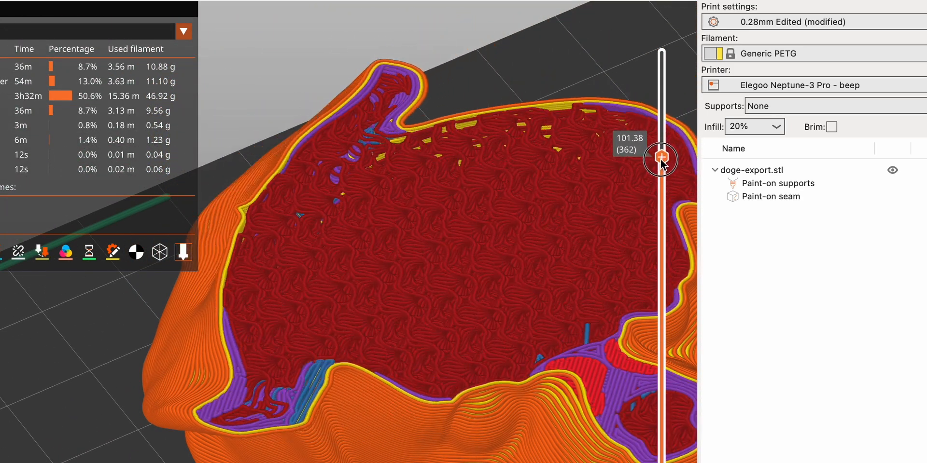
pyautogui.moveTo(660, 159); pyautogui.dragTo(660, 235)
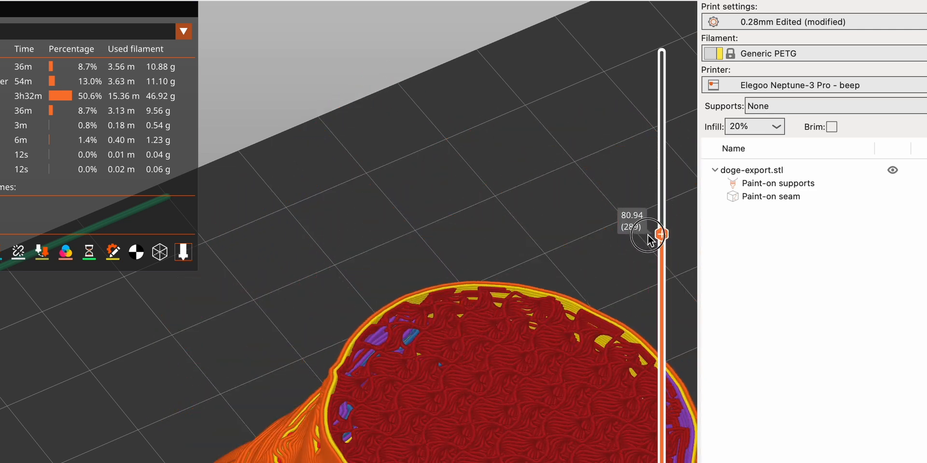
pyautogui.moveTo(660, 234); pyautogui.dragTo(661, 34)
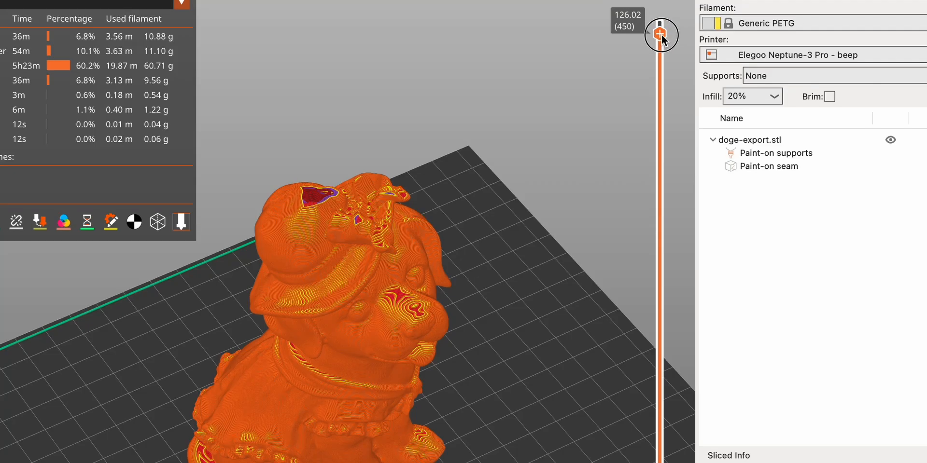
# Reslice with honeycomb infill and cut into the head down to where it meets the outer walls.
pyautogui.moveTo(660, 35); pyautogui.dragTo(659, 70)
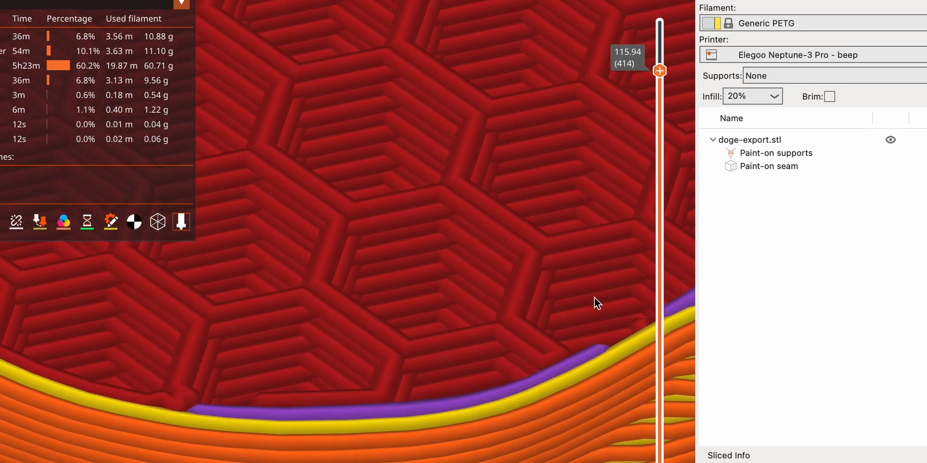
pyautogui.moveTo(658, 70); pyautogui.dragTo(658, 95)
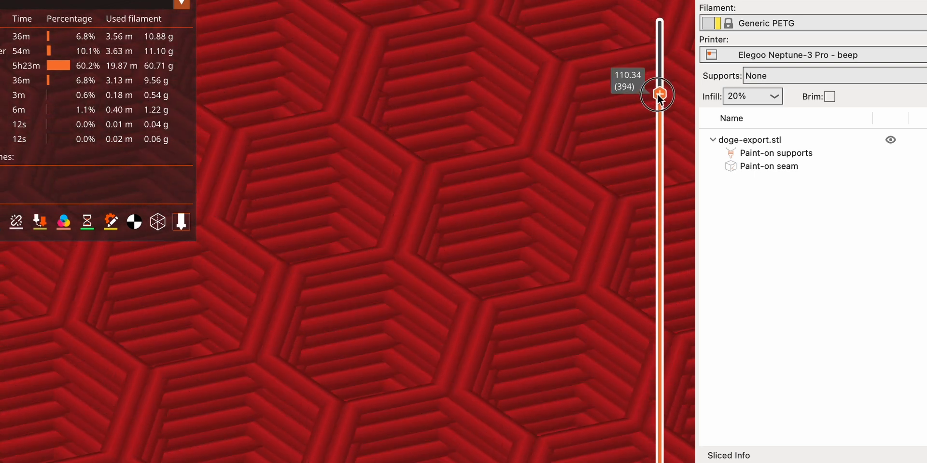
pyautogui.moveTo(658, 95); pyautogui.dragTo(660, 145)
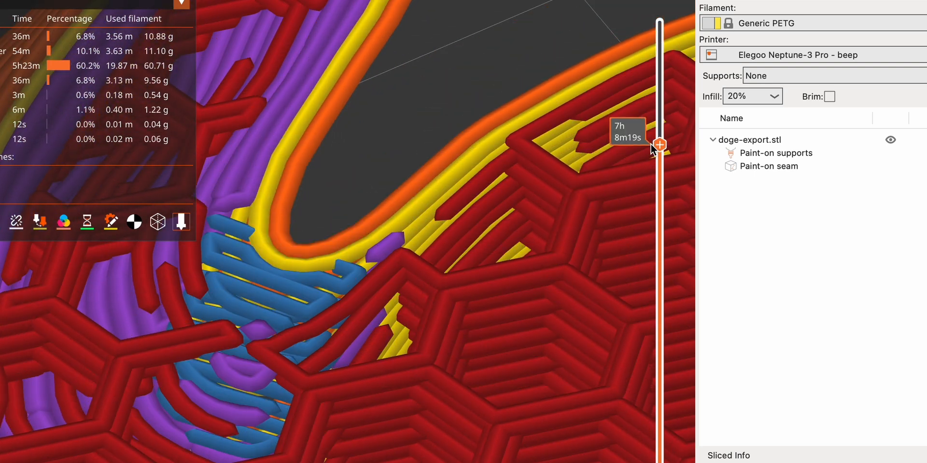